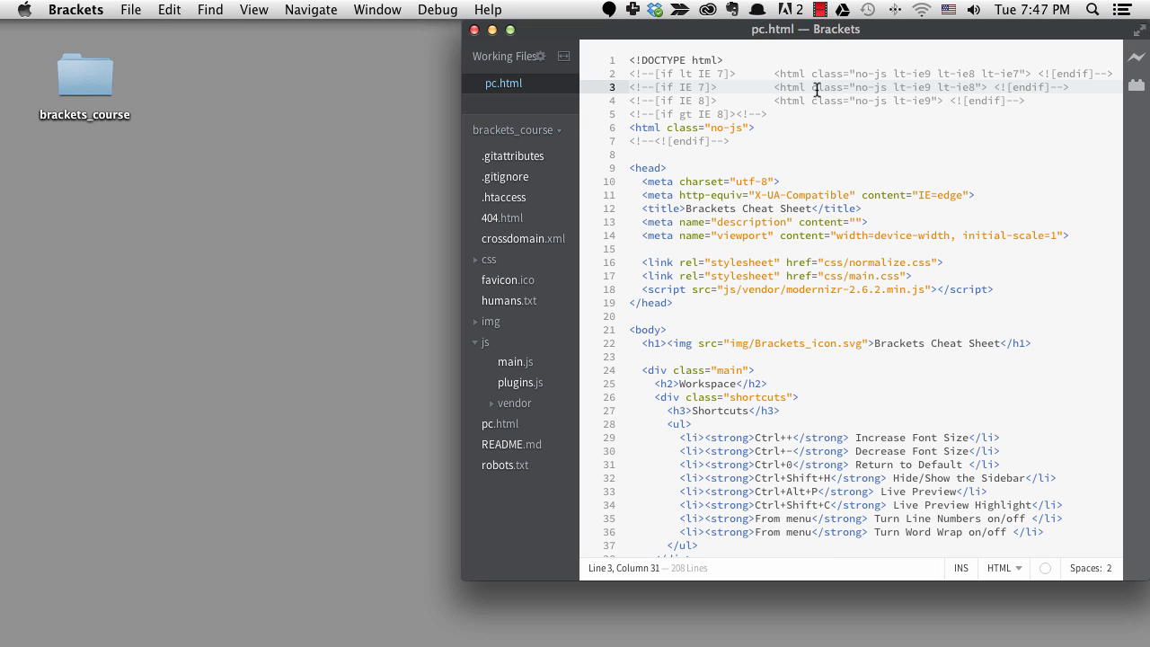
mouse_move(1134, 57)
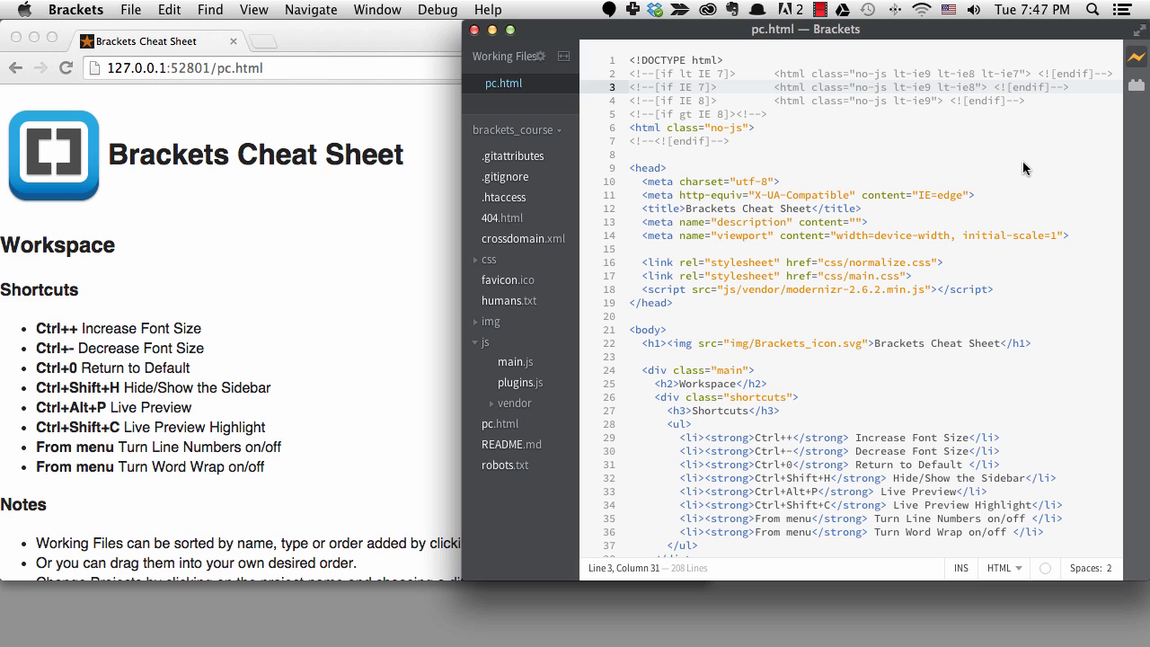
mouse_move(581, 39)
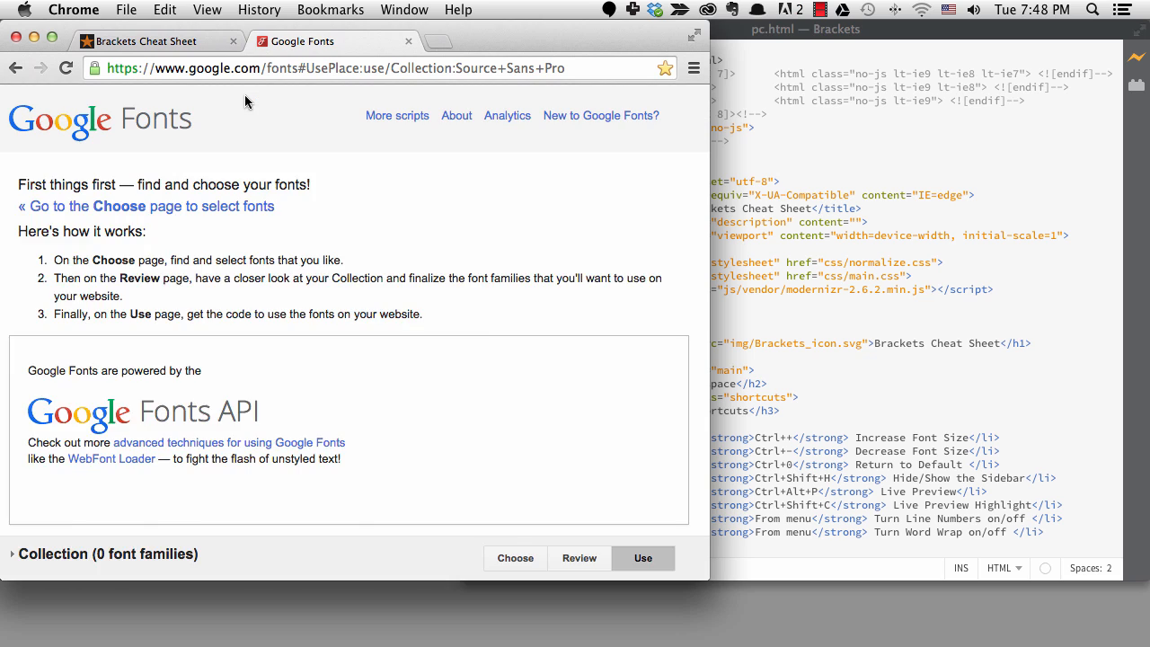
- Tick Light 300, Semi-Bold 600, Ultra-Bold 900 and Normal 400 Italic, then copy the embed link
click(643, 558)
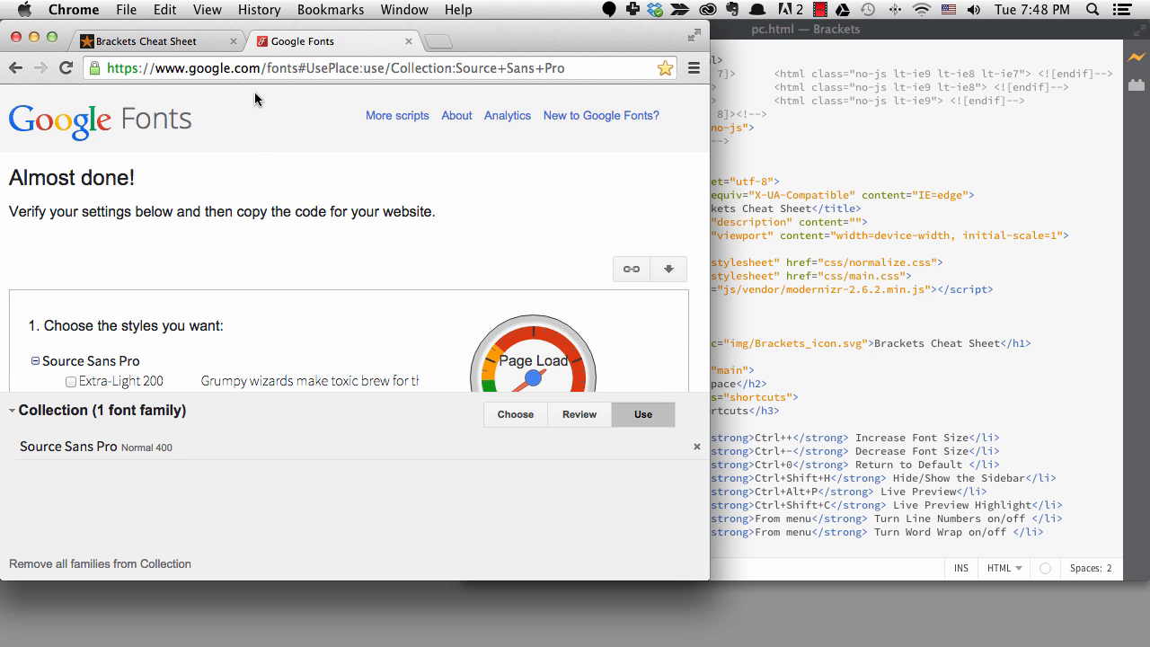
mouse_move(274, 128)
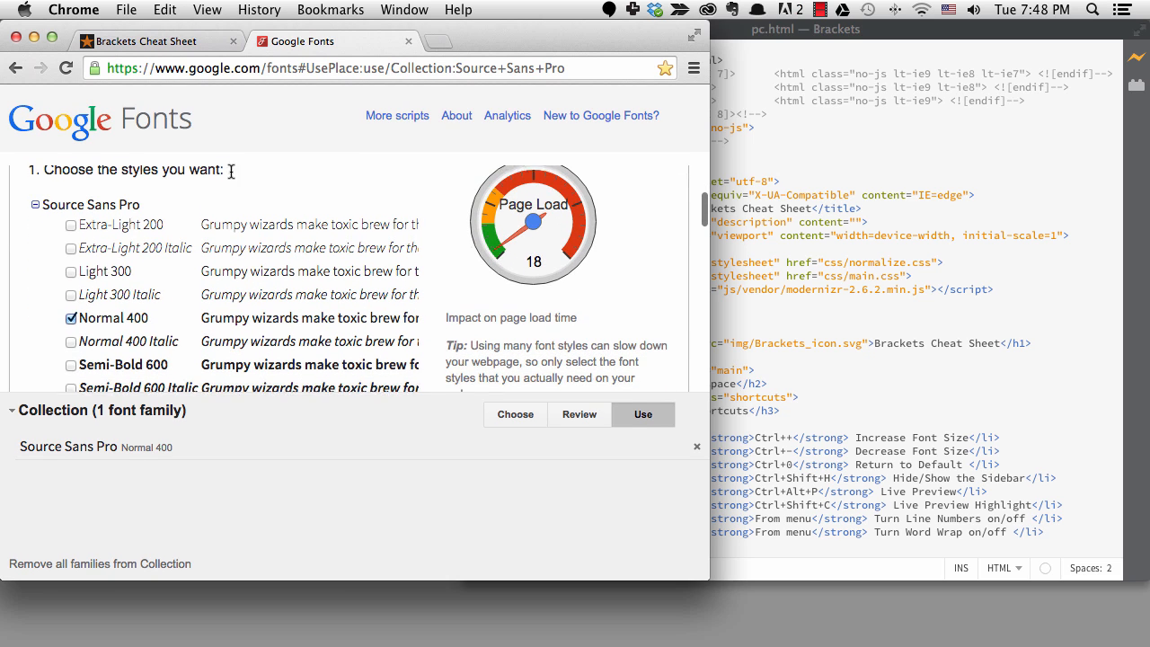
click(70, 268)
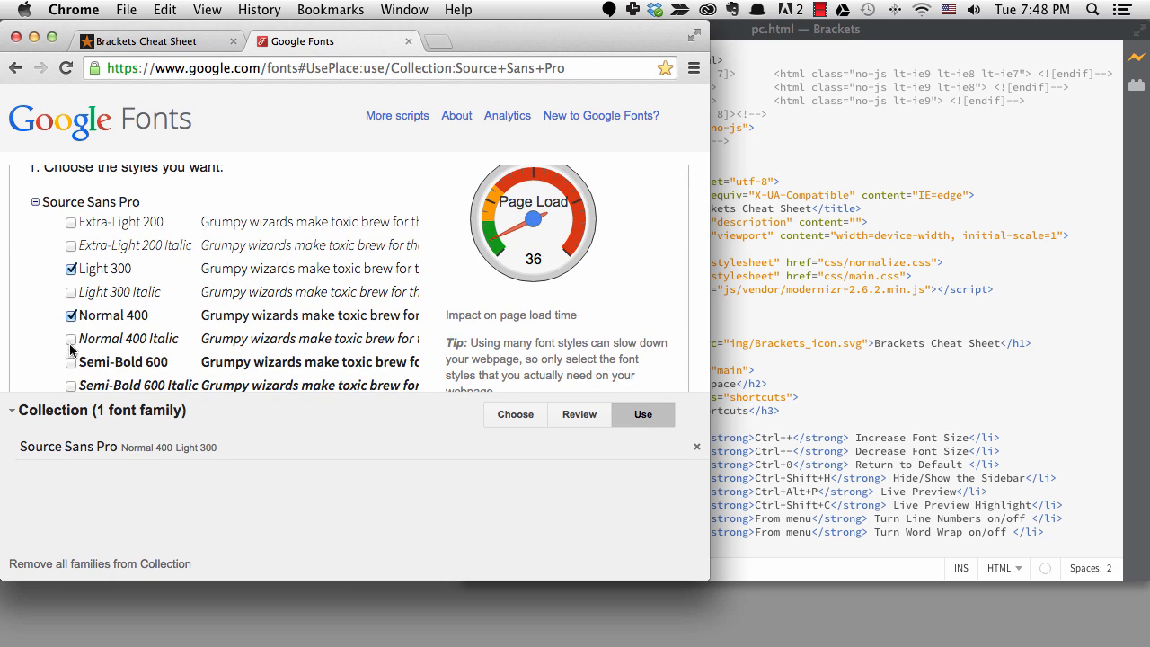
click(71, 362)
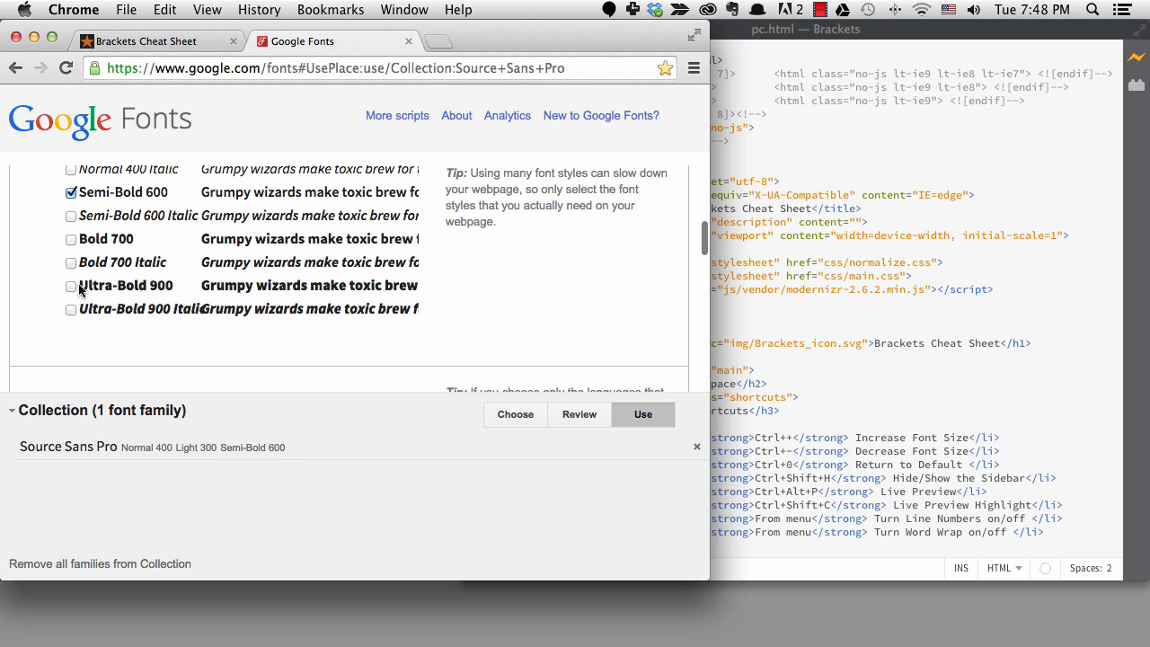
click(71, 286)
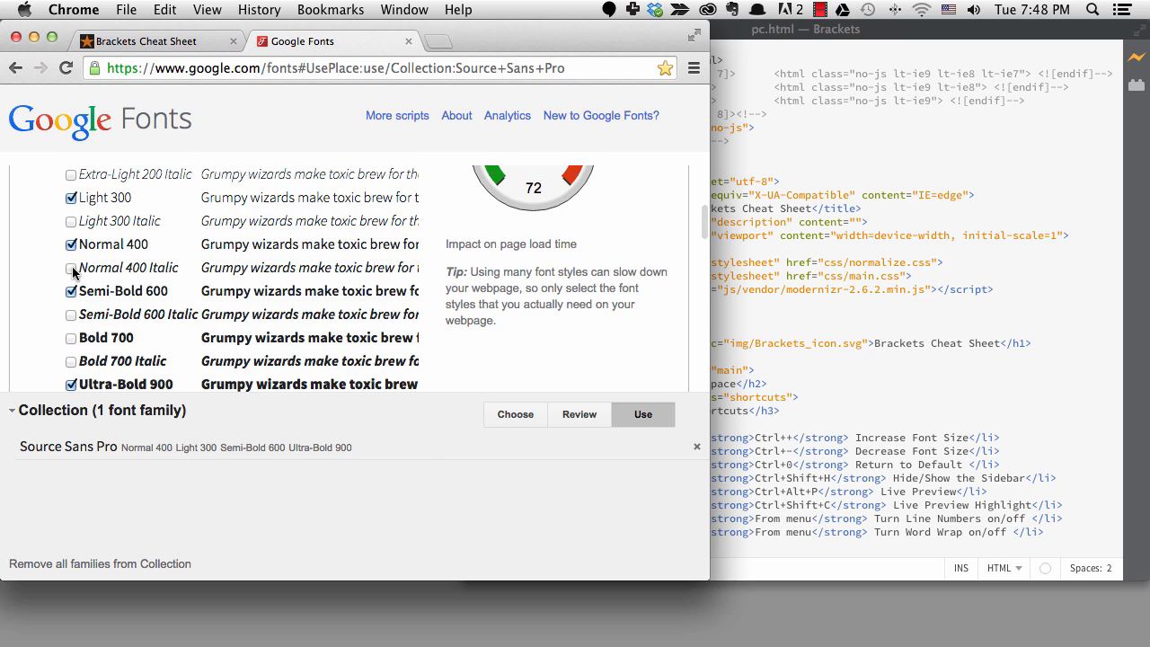
click(71, 267)
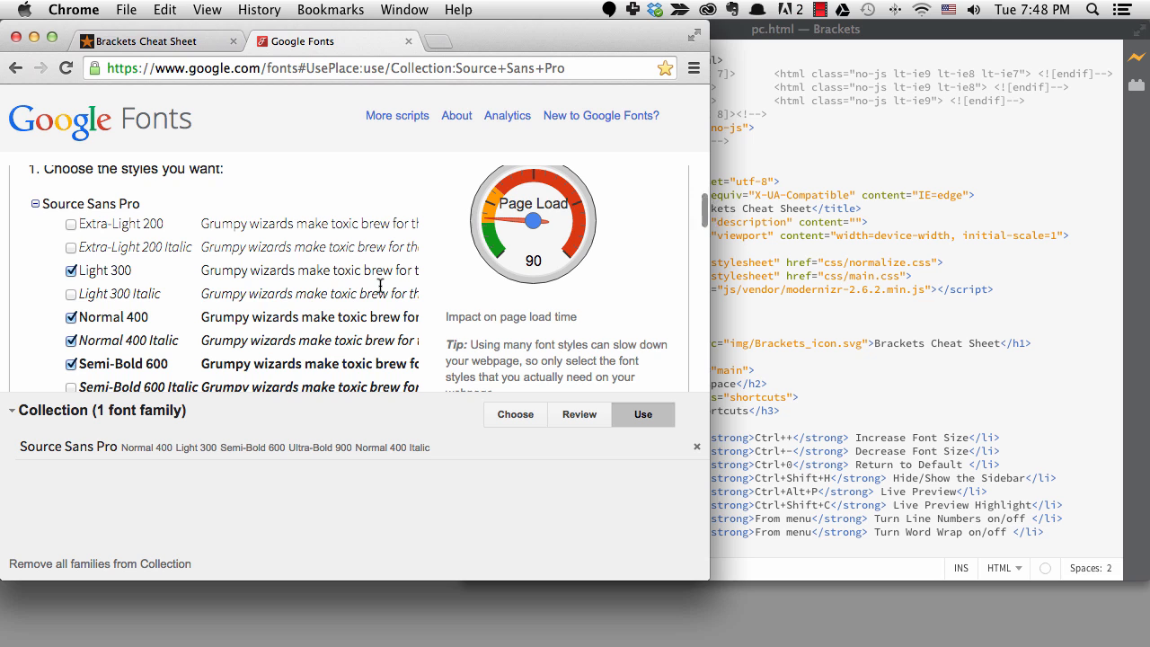
click(643, 414)
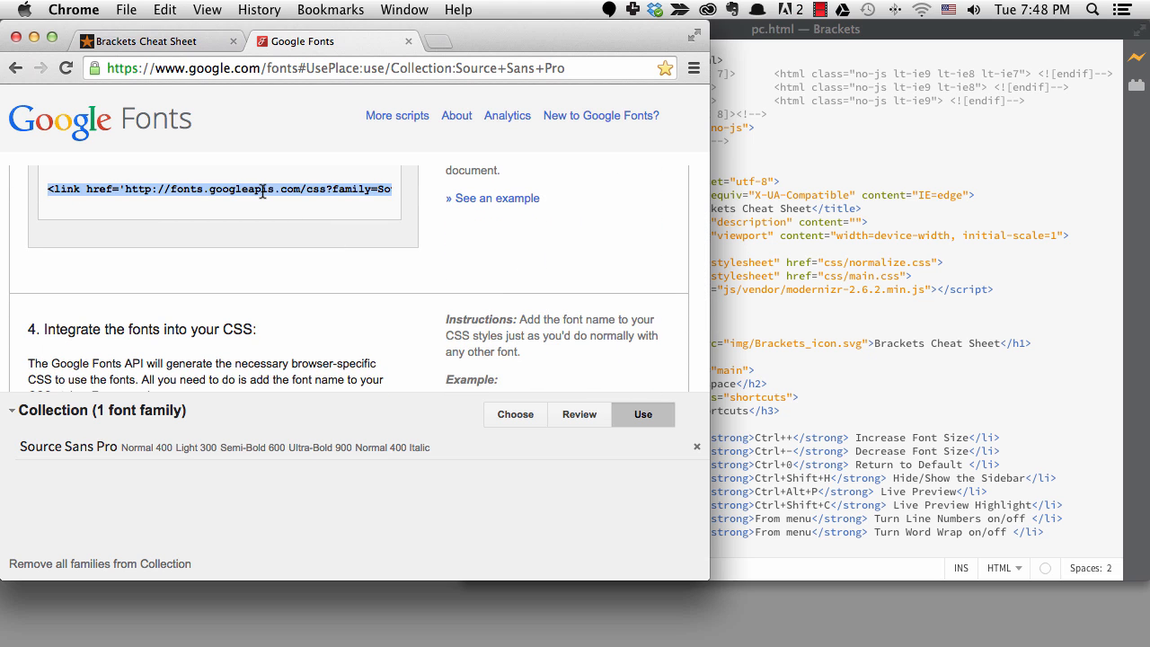
key(cmd+c)
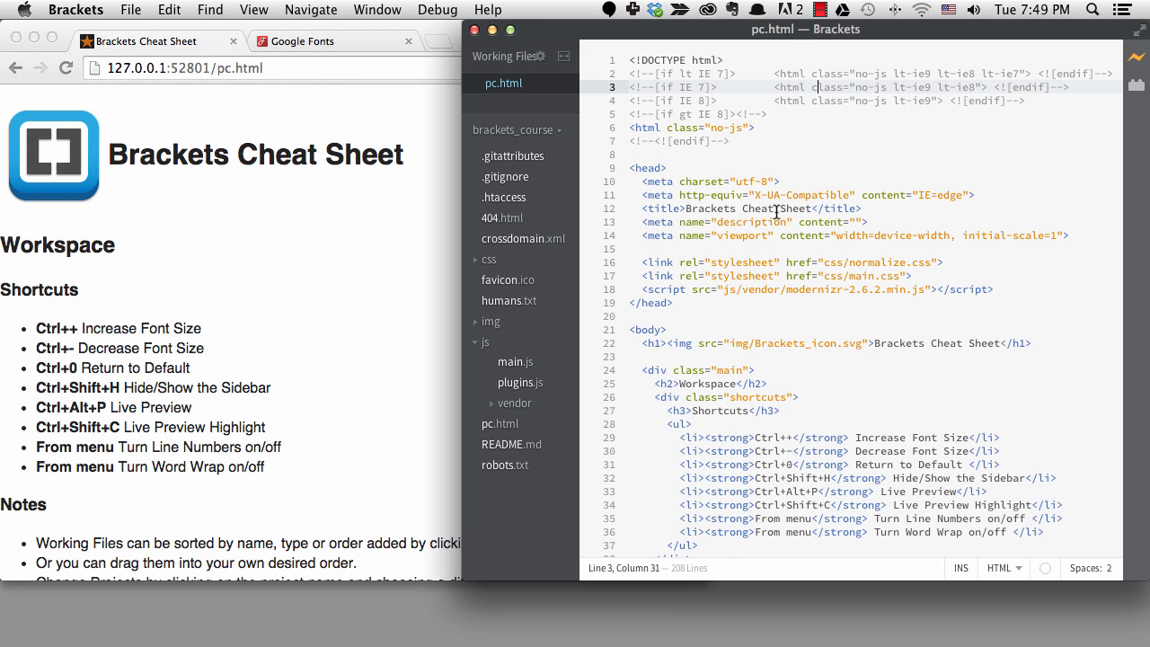
- Paste the Source Sans Pro font link into pc.html's head, then open main.css
click(647, 249)
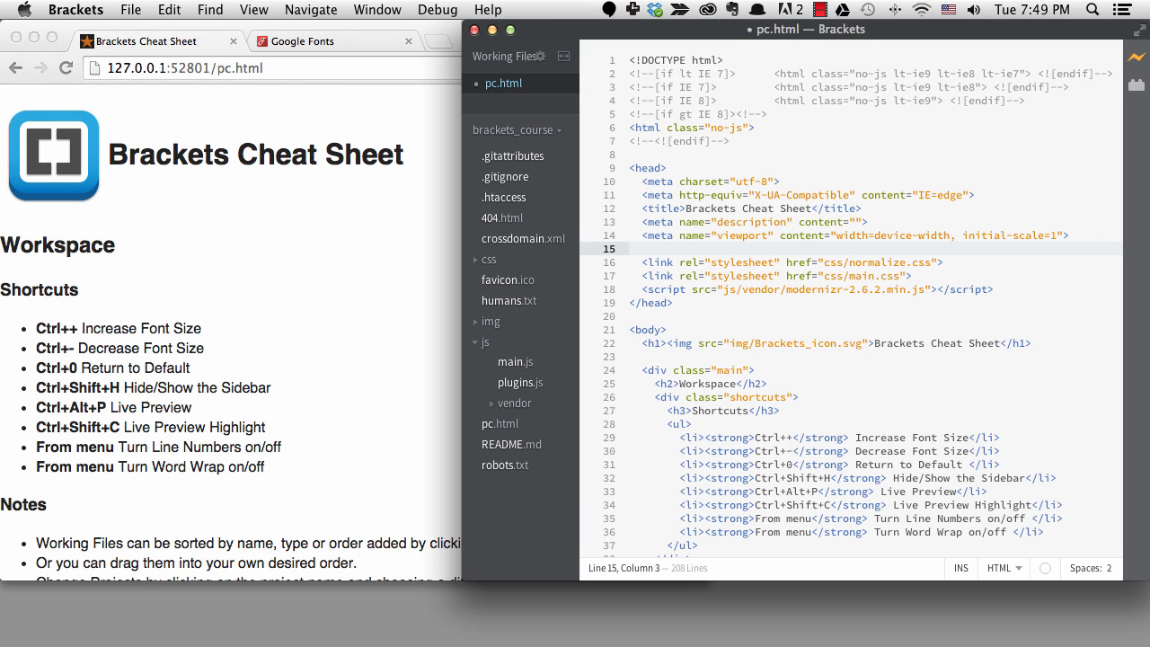
key(cmd+v)
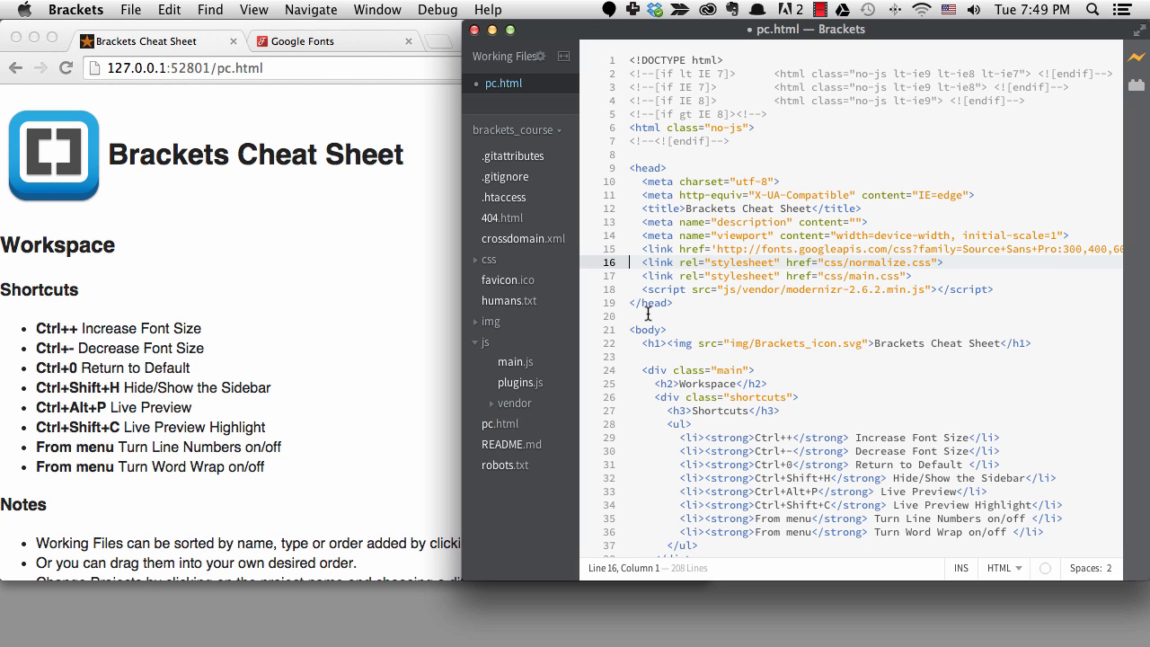
key(cmd+shift+o)
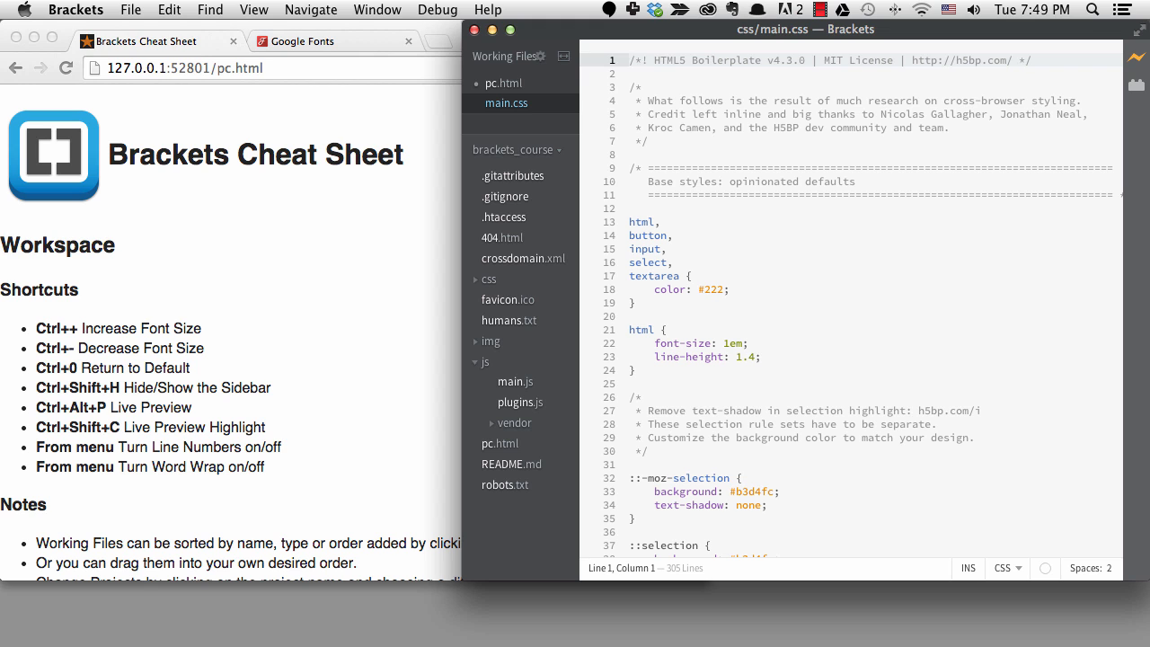
- Add body { font-family: 'Source Sans Pro', sans-serif; } under Author's custom styles in main.css
click(628, 207)
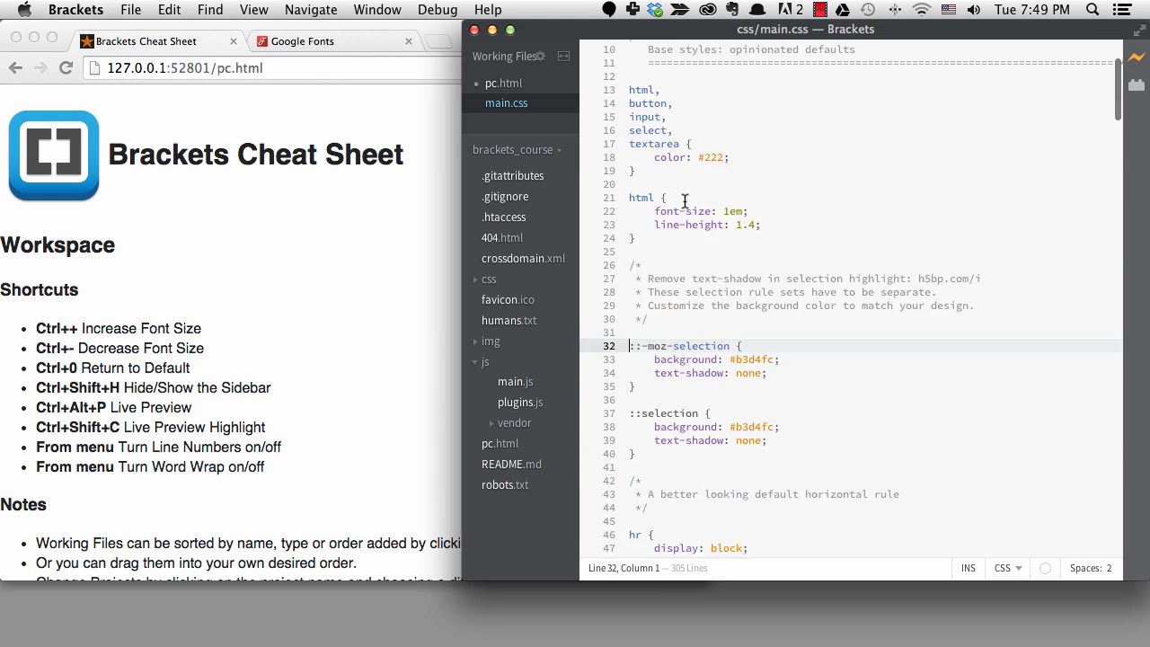
scroll(down, 3)
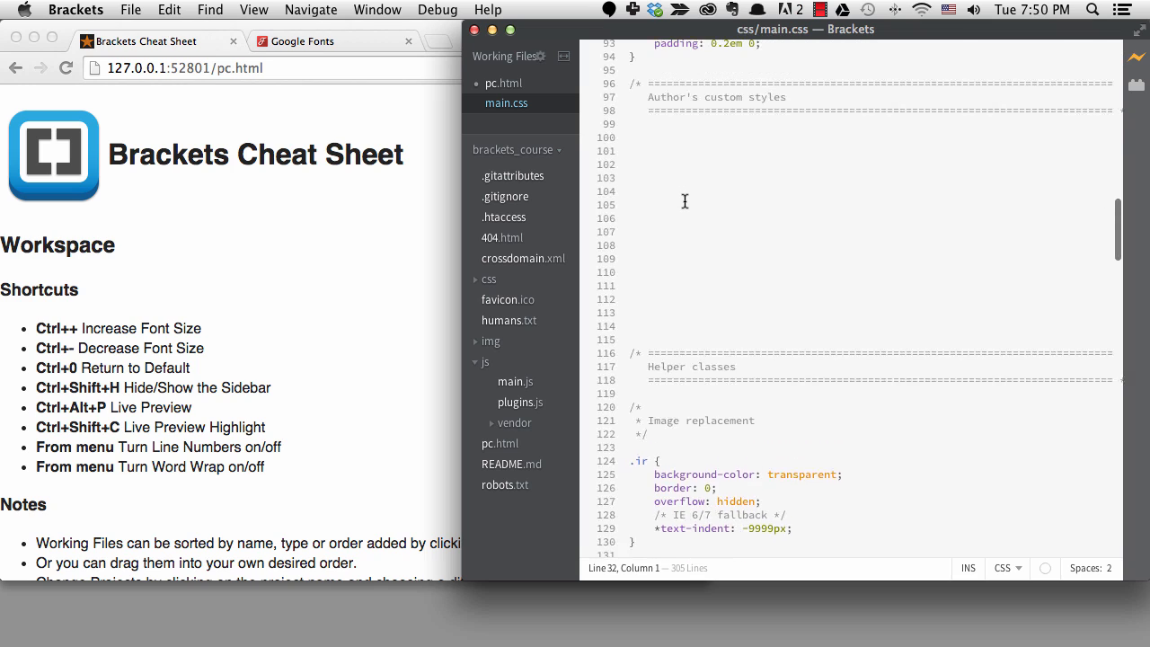
text(body {)
text(fo)
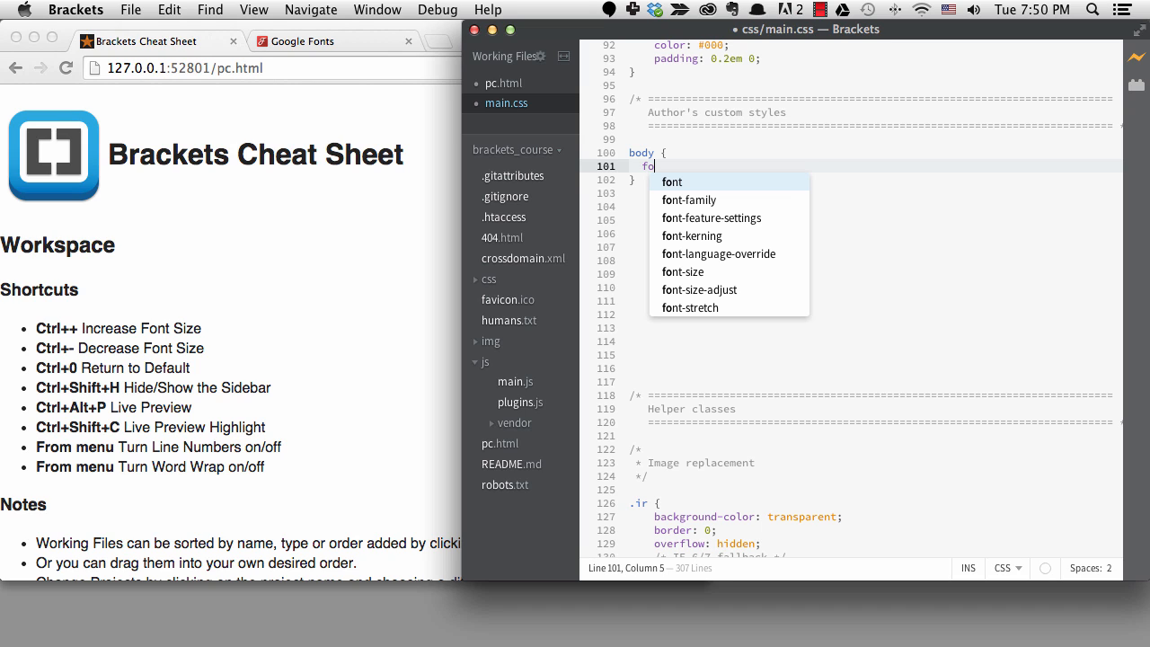
text(family:)
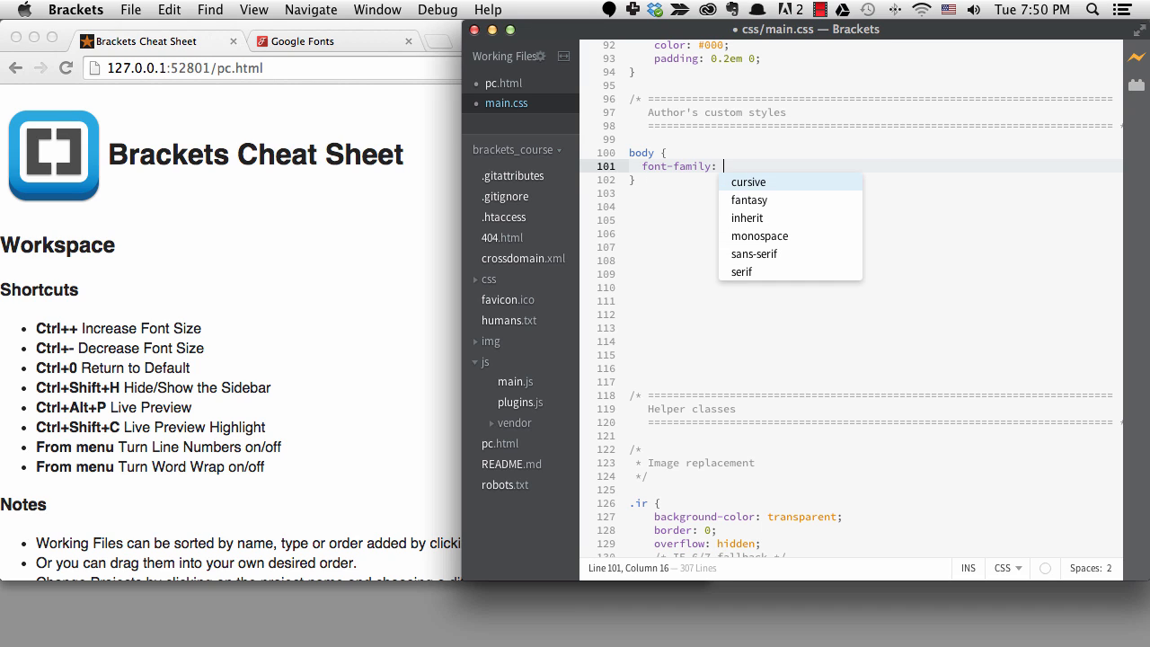
text('Source S)
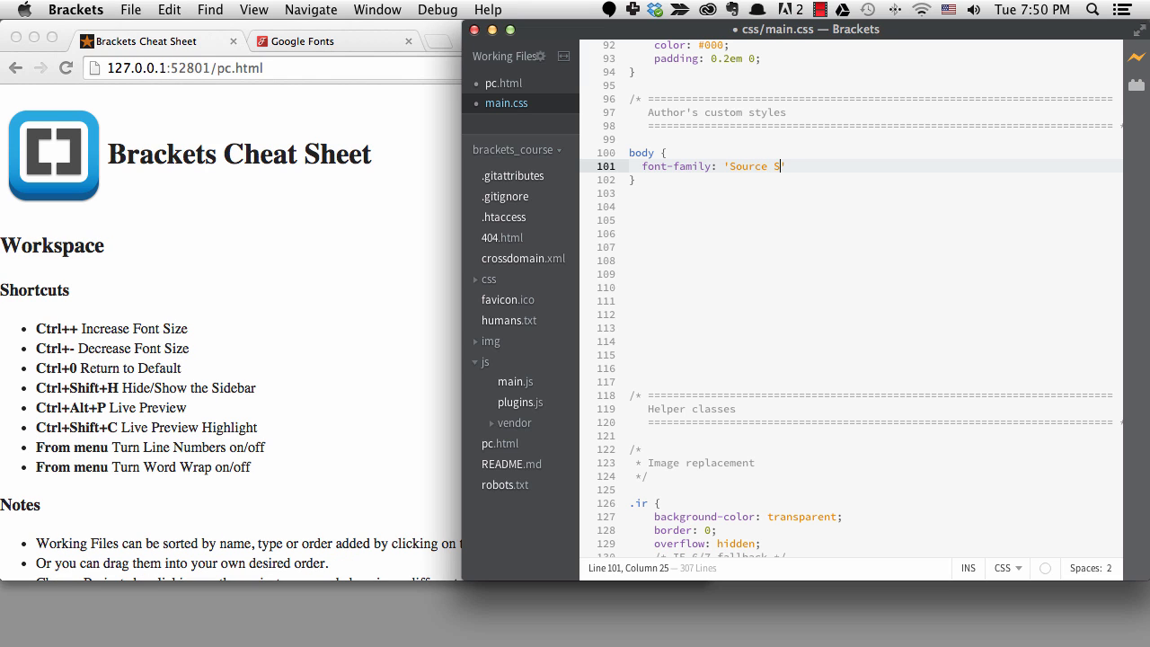
text(ans Pro)
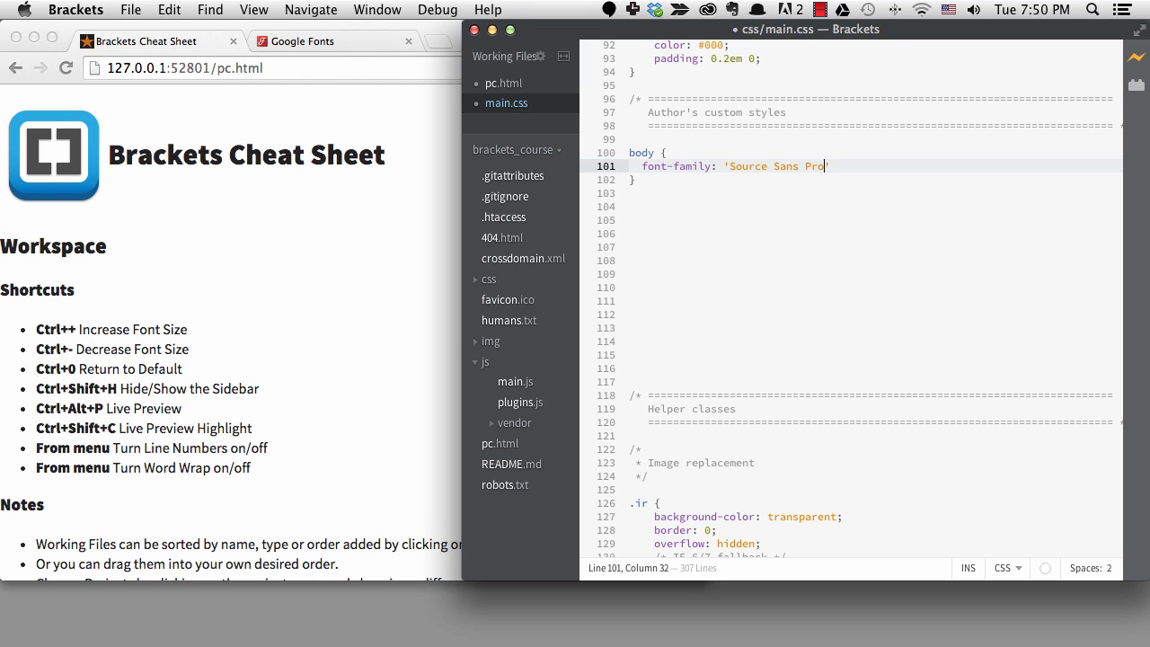
text(, sans-serif)
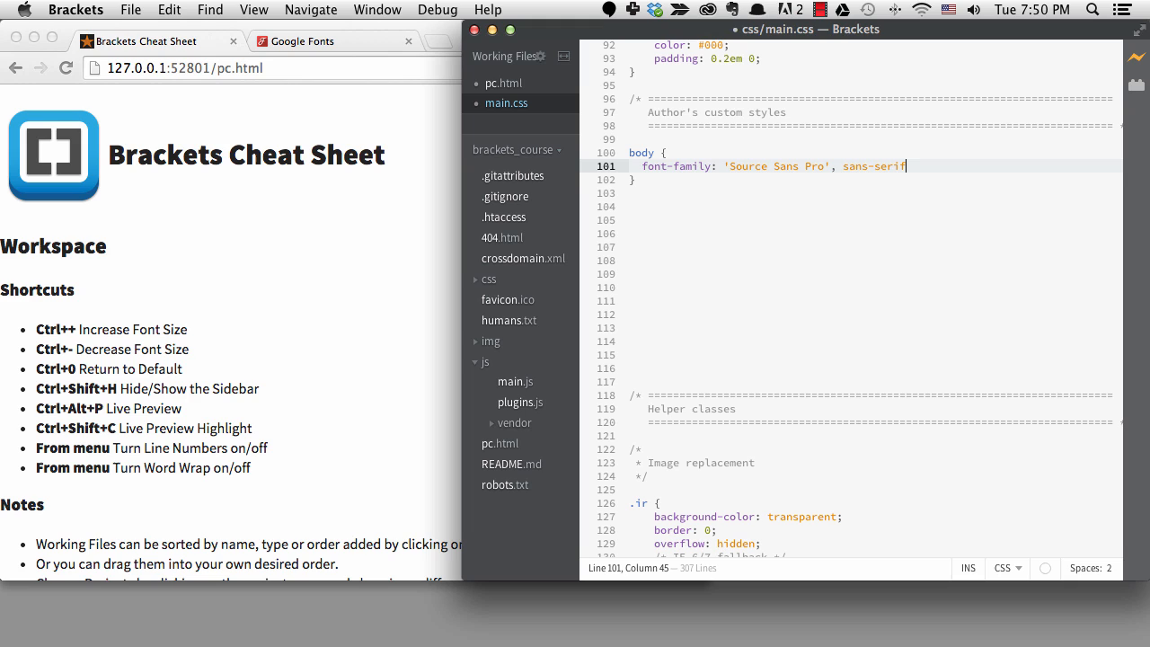
text(;)
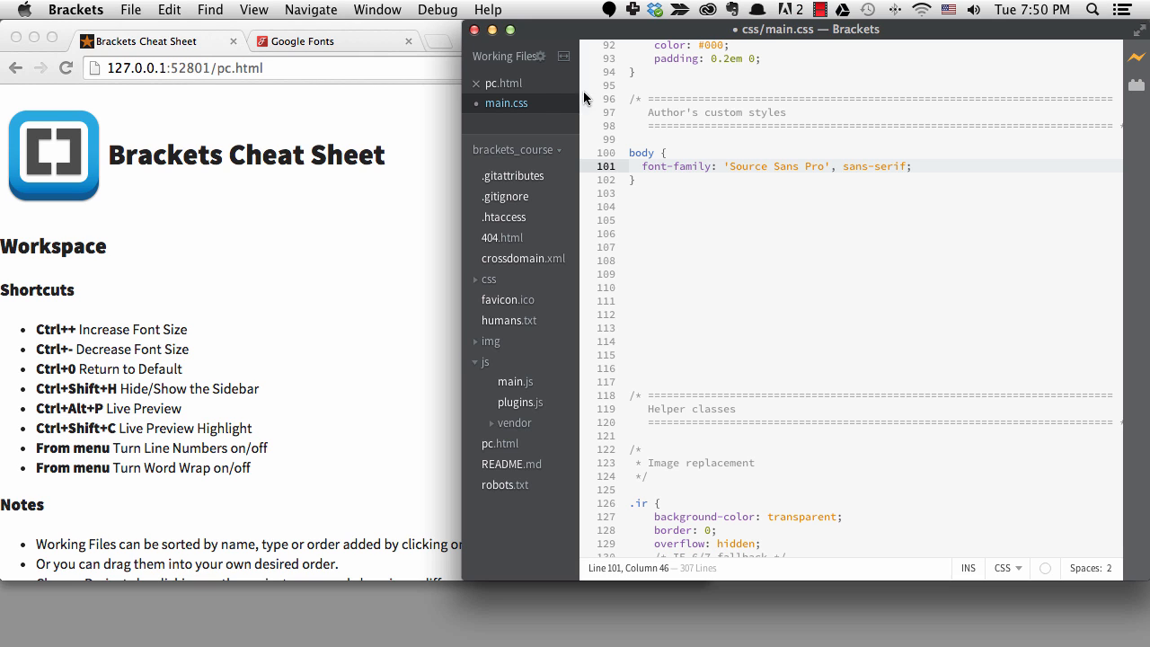
- Switch to pc.html and put the caret on the <body> tag on line 21
click(504, 82)
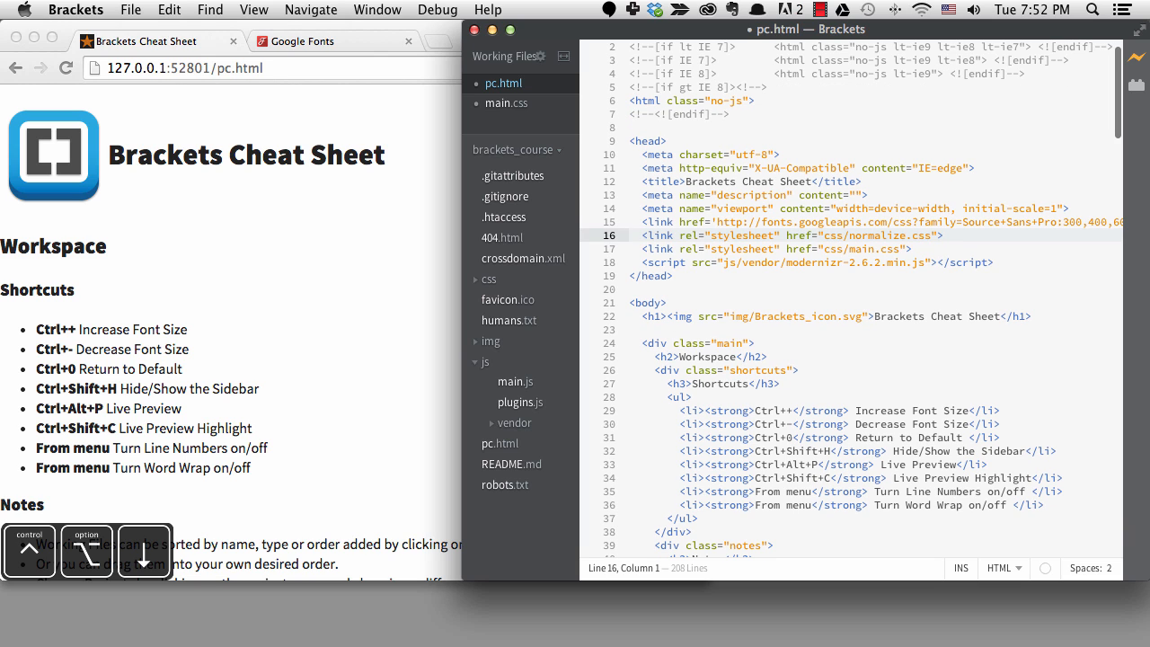
click(640, 302)
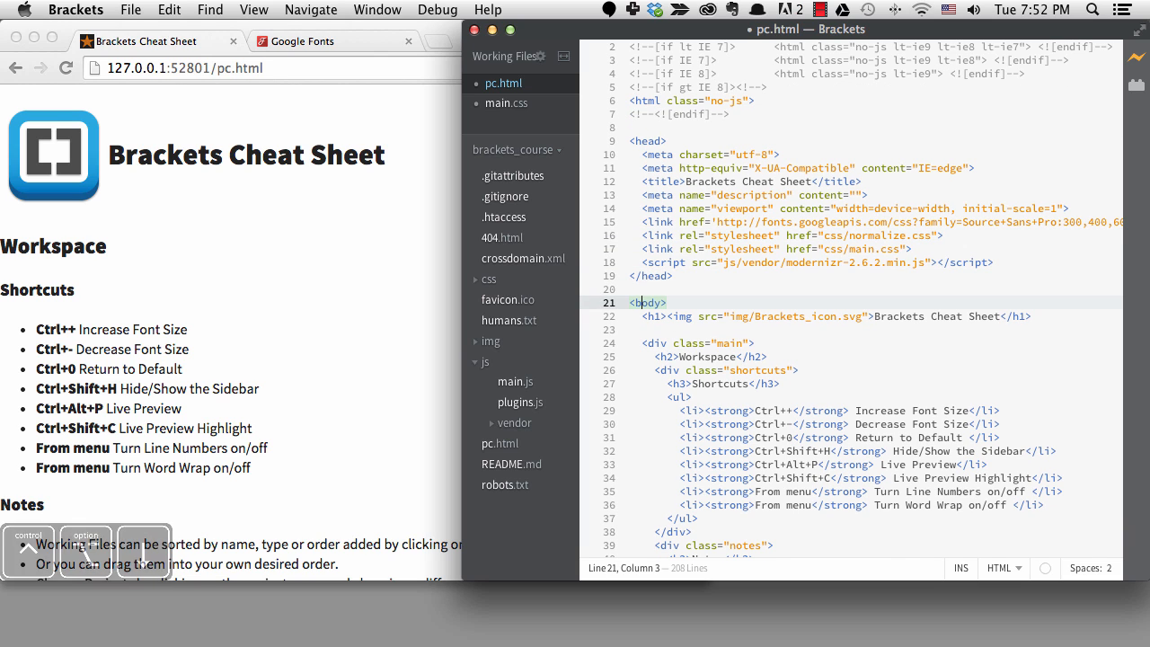
scroll(down, 3)
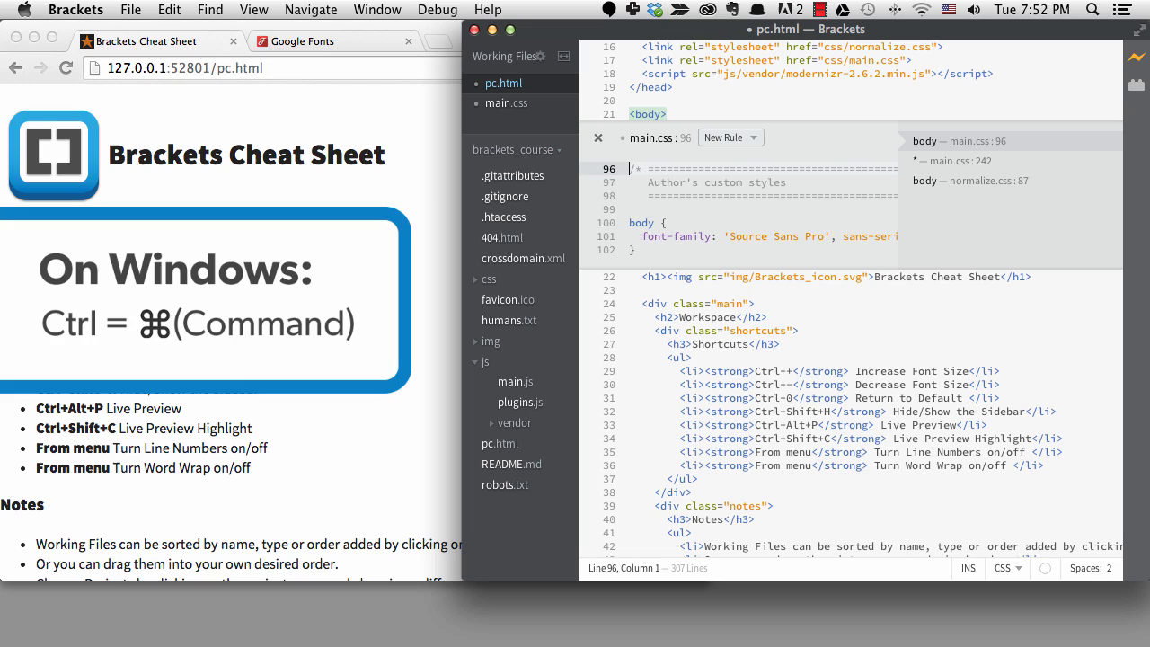
scroll(down, 3)
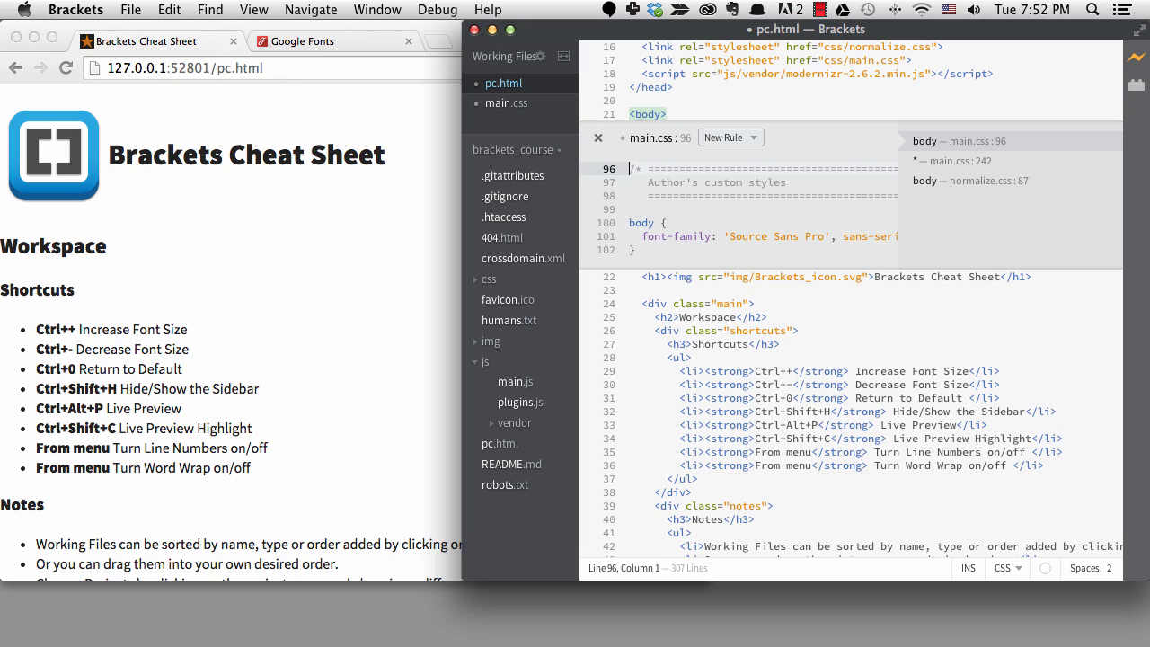
click(311, 9)
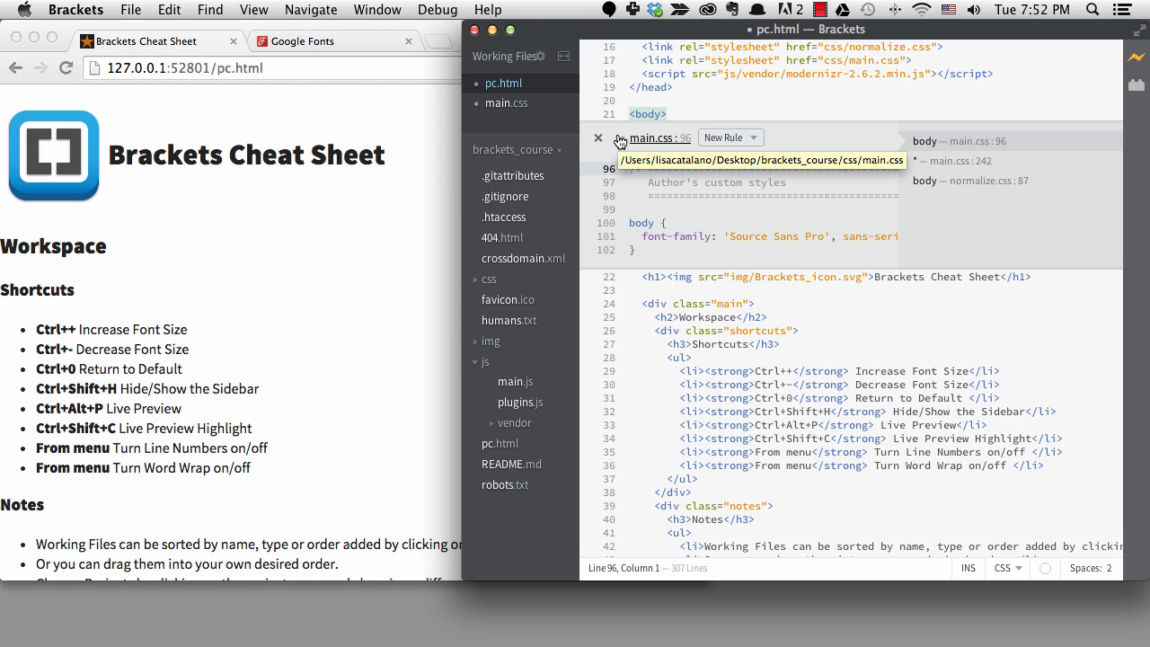
mouse_move(676, 106)
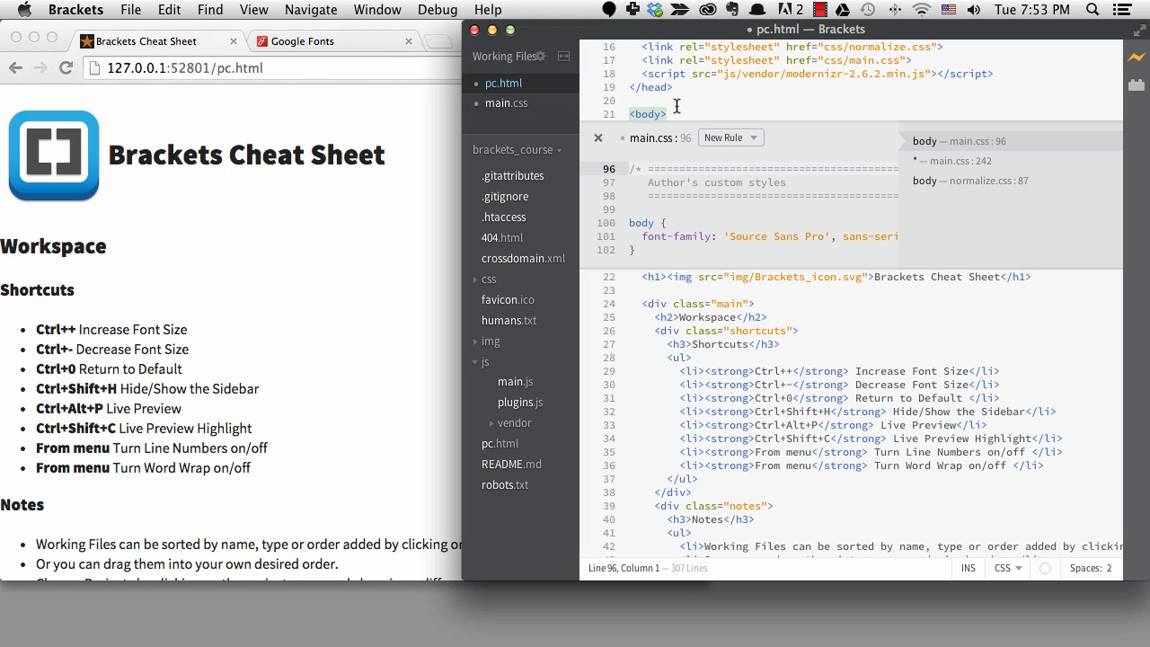
click(964, 161)
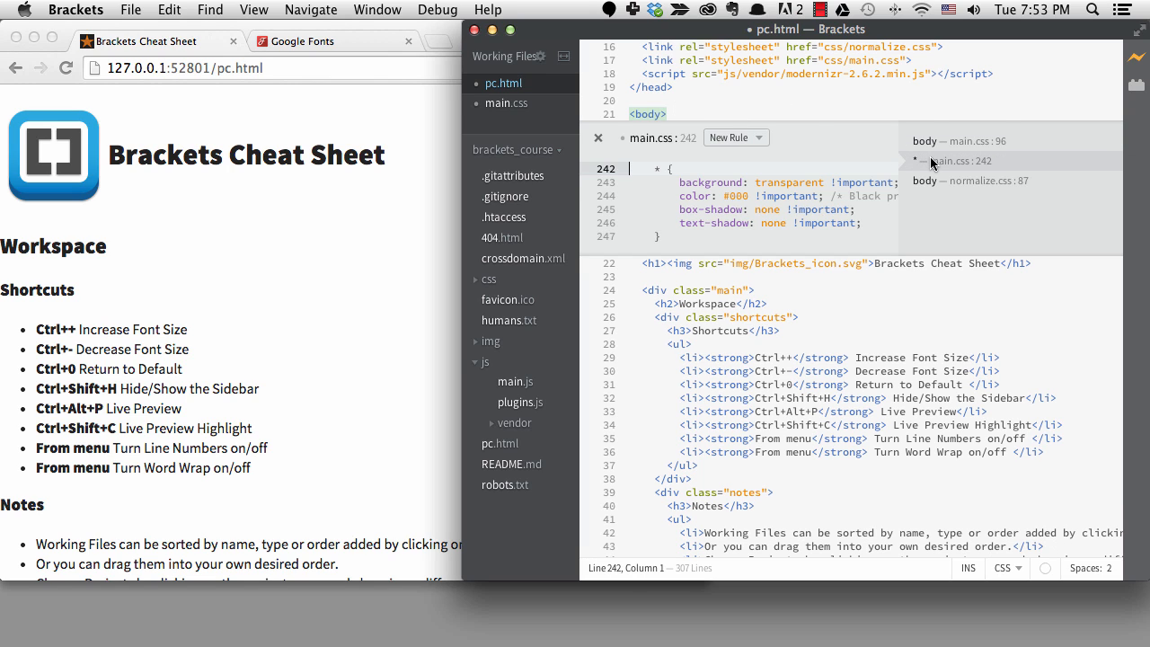
mouse_move(939, 184)
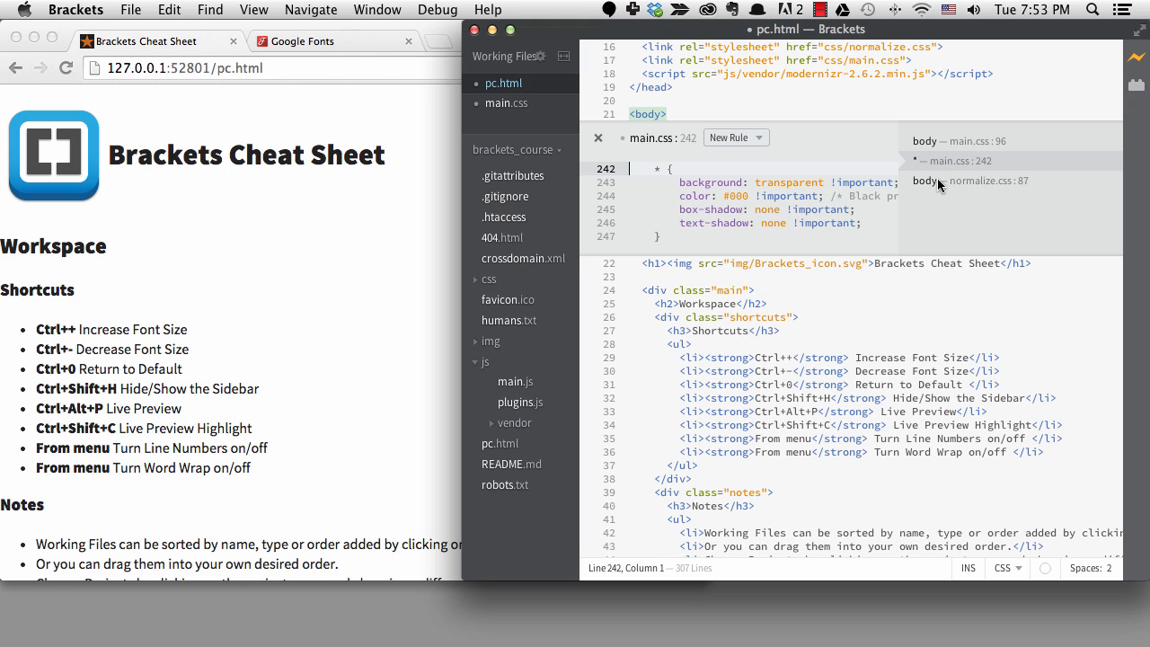
click(988, 180)
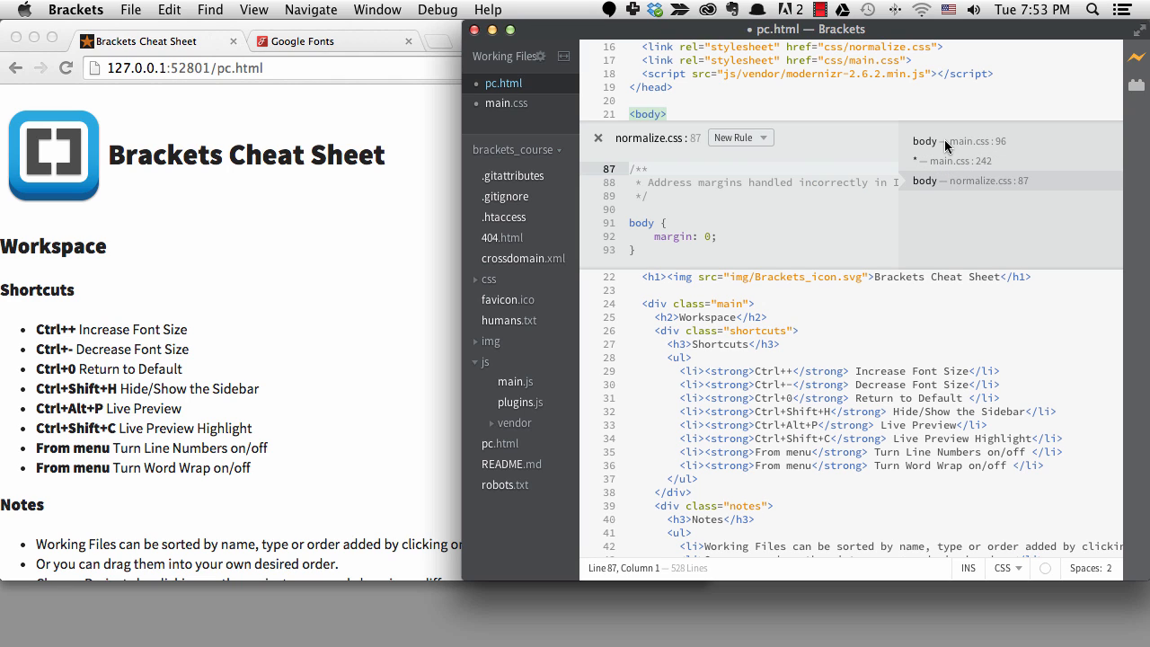
click(958, 141)
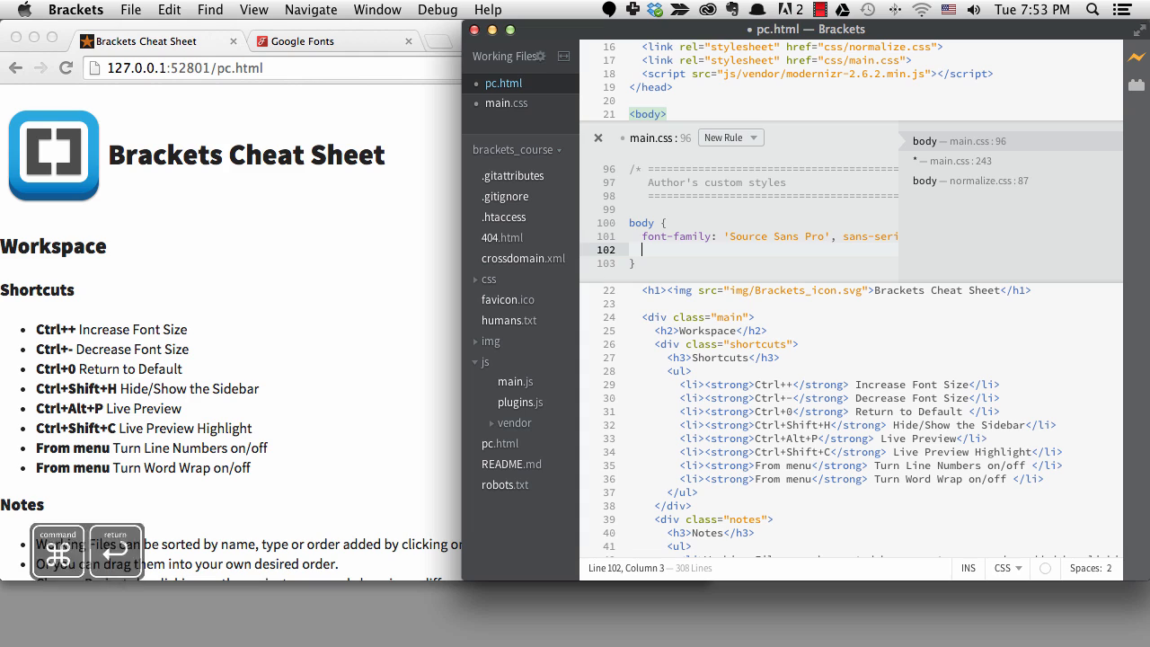
- Add color: #444; to main.css's body rule in the inline editor and save
text(color: #444;)
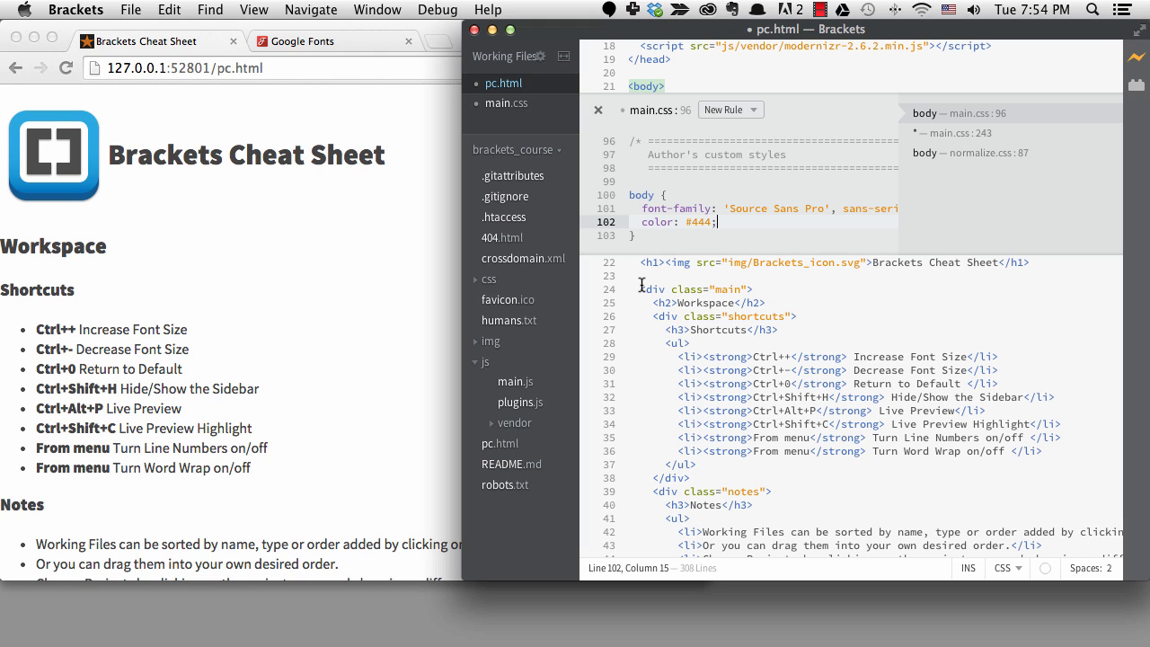
key(cmd+s)
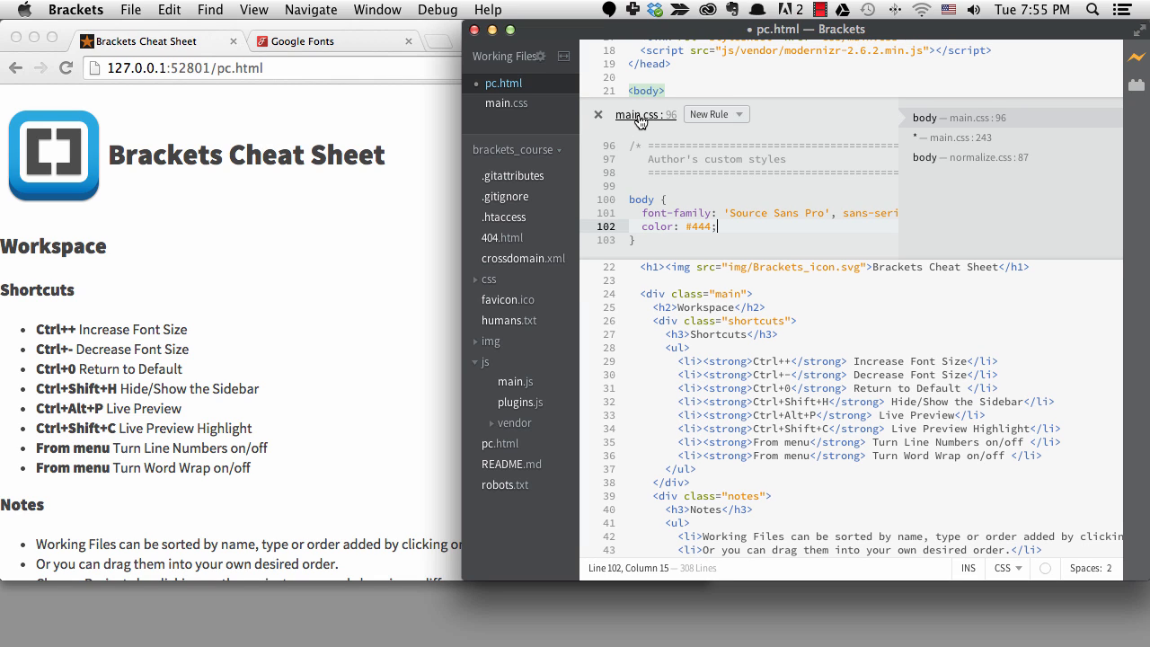
- Return to pc.html's body tag and close the inline style editor with Esc
click(597, 114)
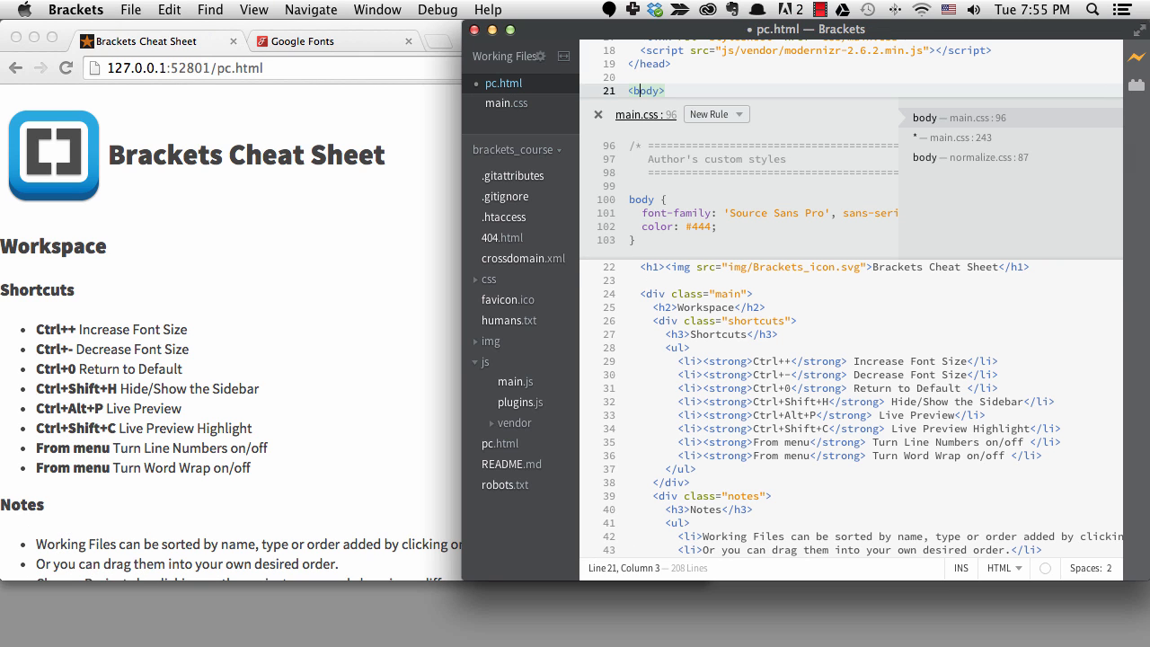
mouse_move(633, 114)
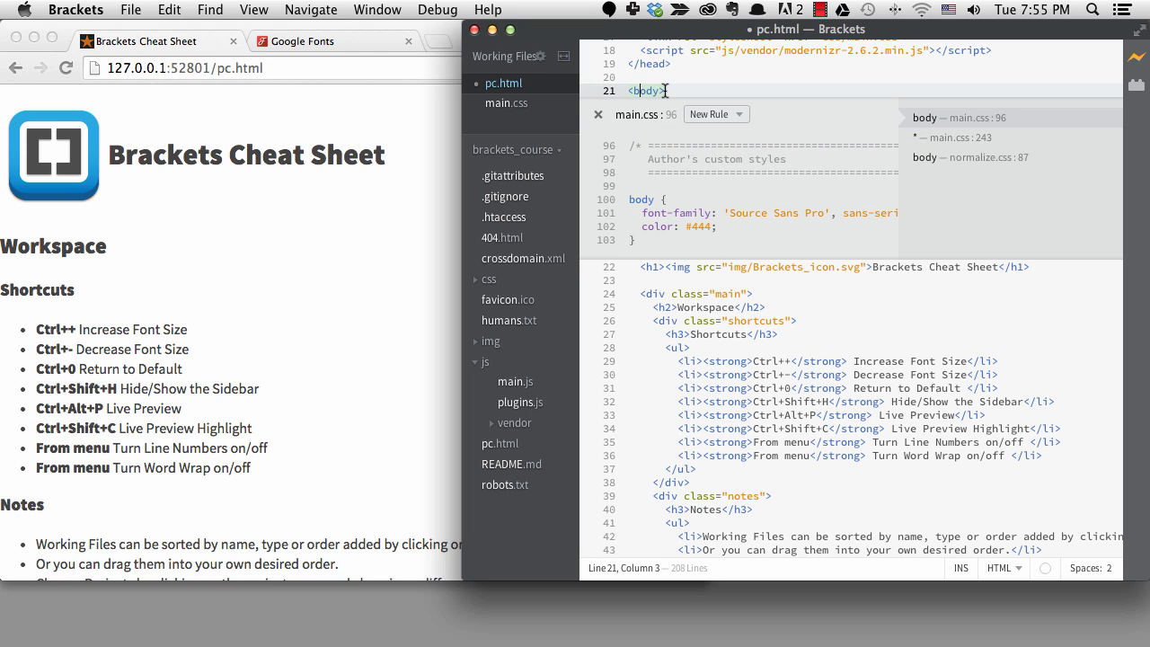
key(escape)
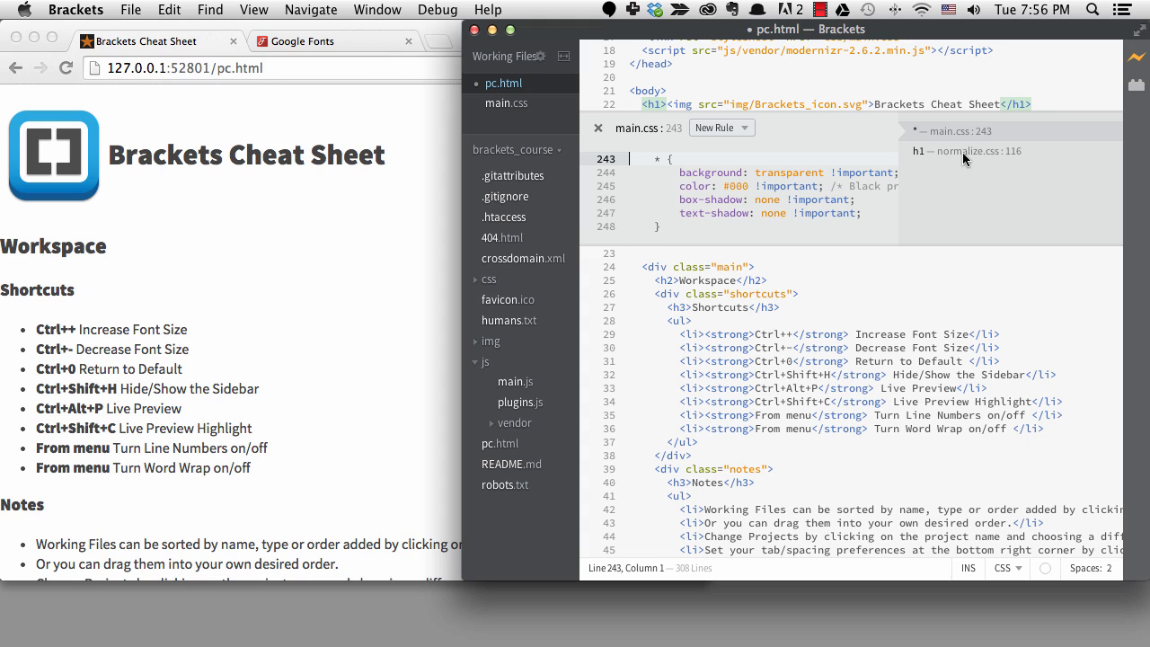
- Create a new h1 rule in main.css with font-size 3.5em and font-weight 600
click(969, 150)
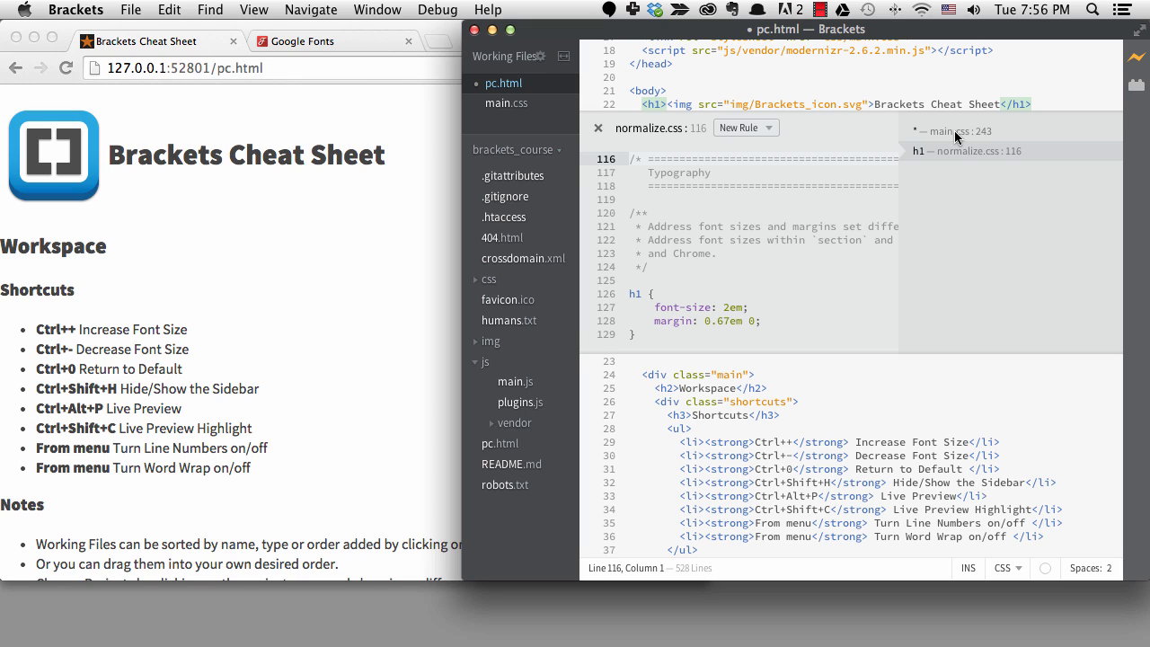
scroll(up, 3)
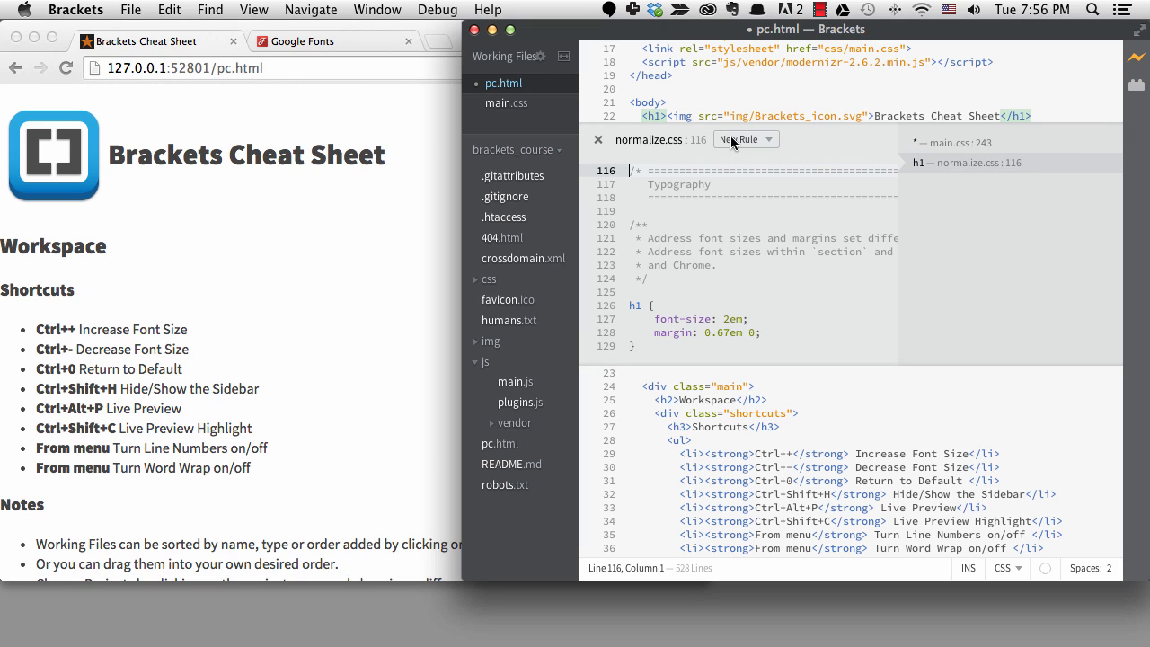
click(742, 139)
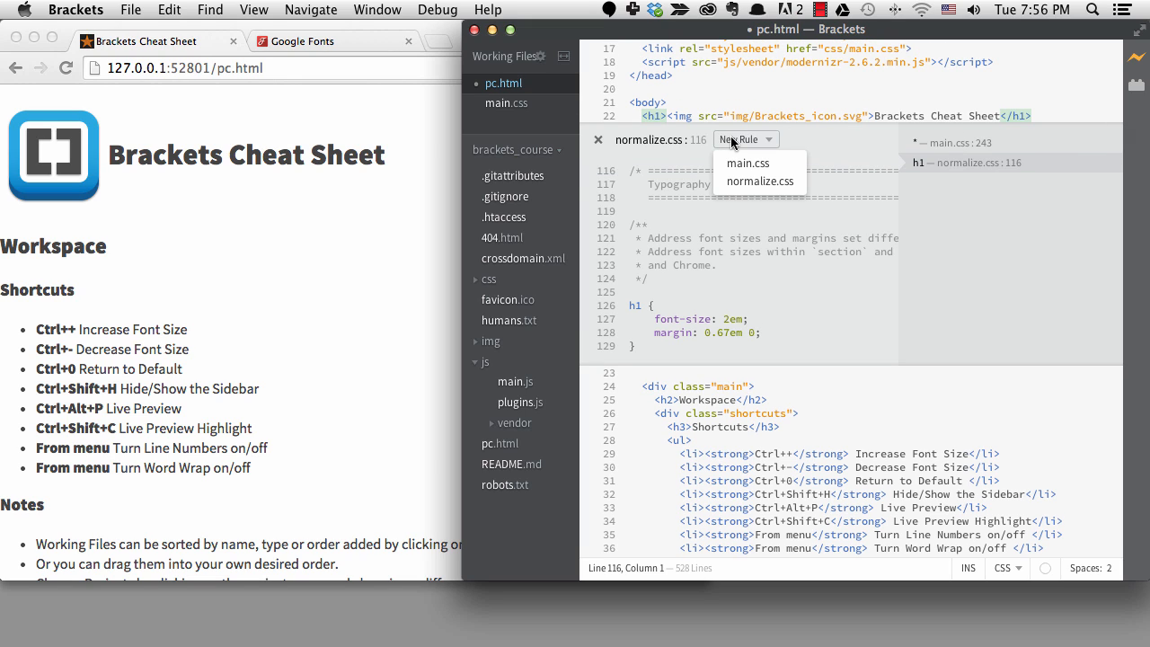
mouse_move(747, 163)
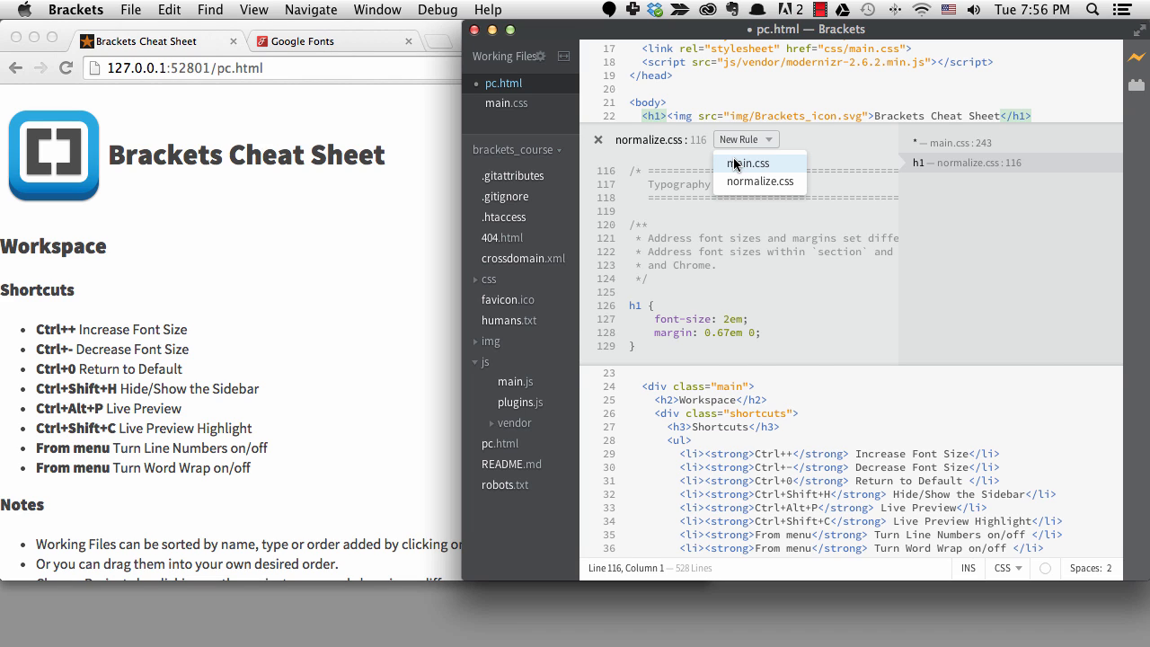
click(747, 163)
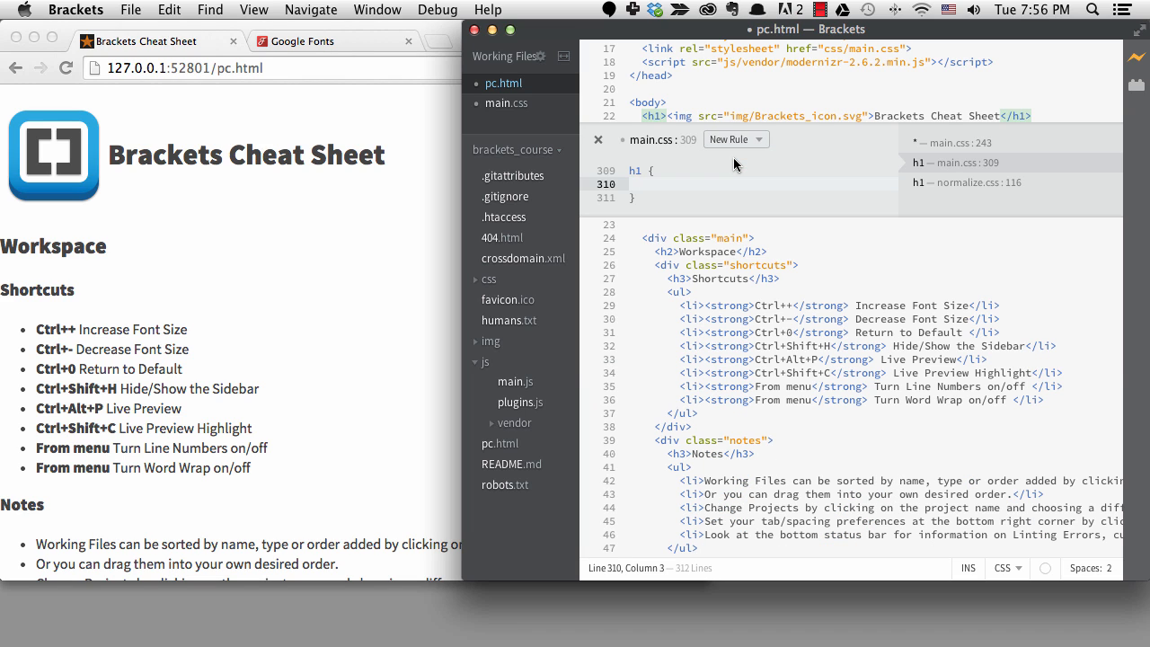
text(fos)
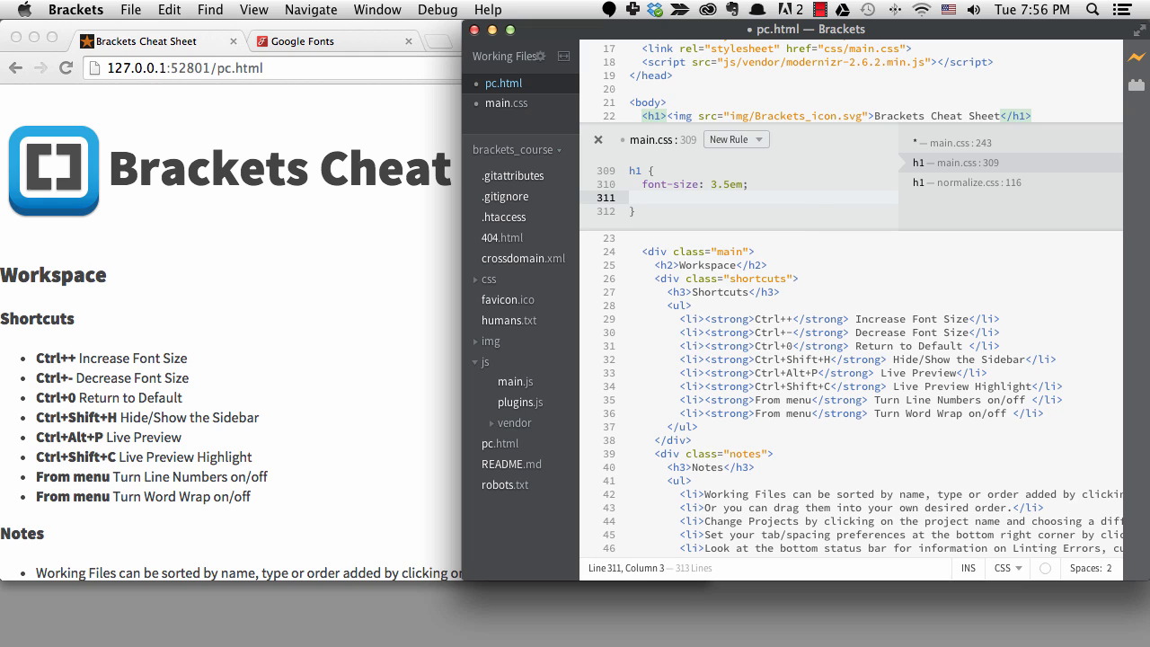
text(font-weight: 600;)
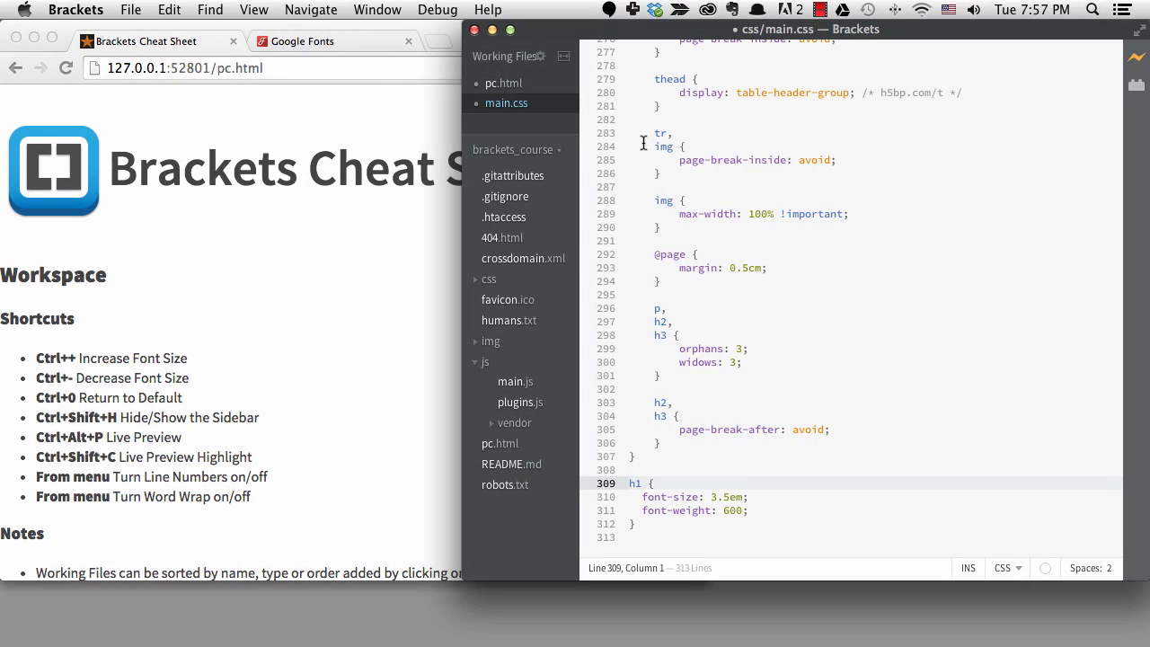
- Copy the Author's custom styles header and rename it 'Quick Edit Styles - MOVE' above h1
scroll(up, 3)
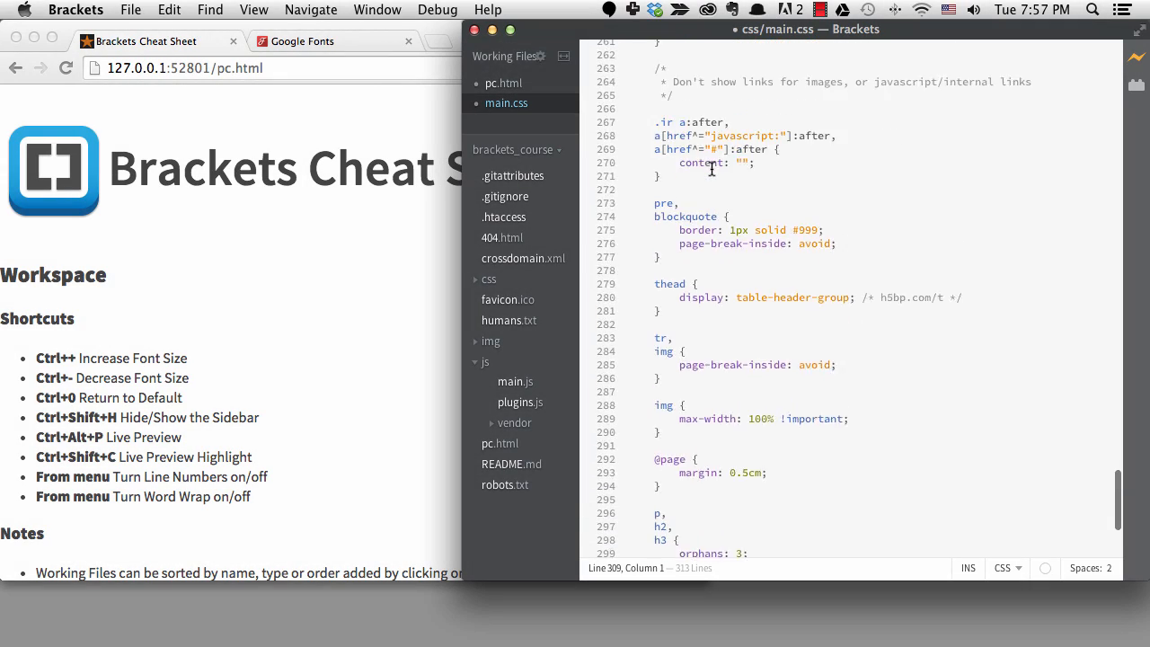
scroll(up, 3)
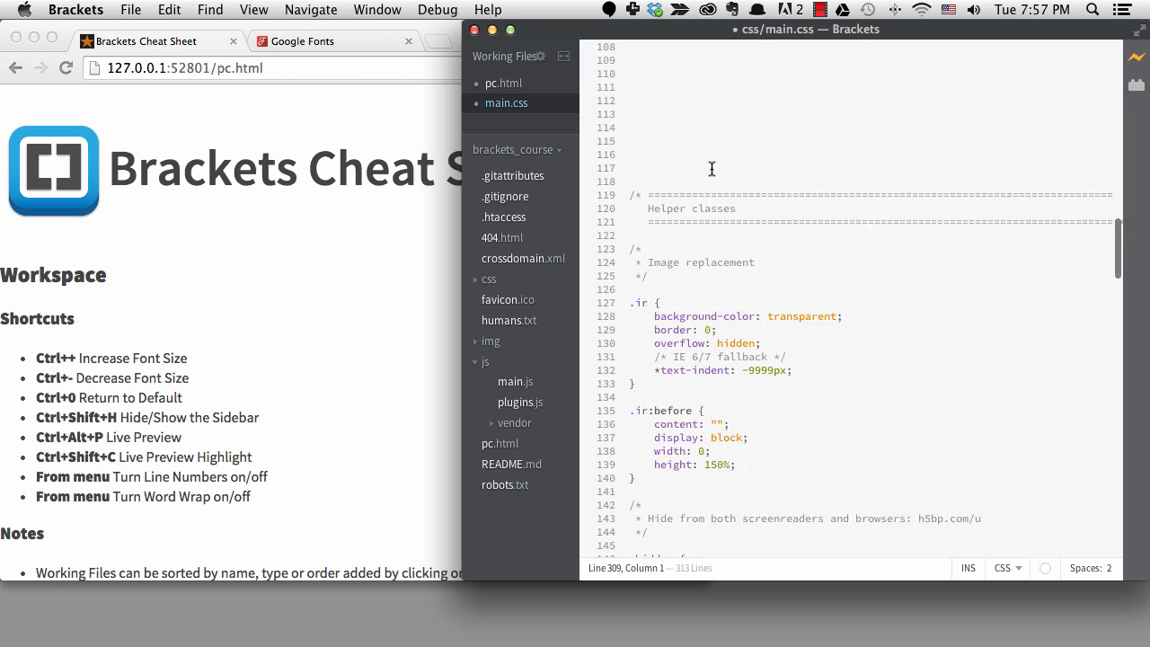
scroll(up, 3)
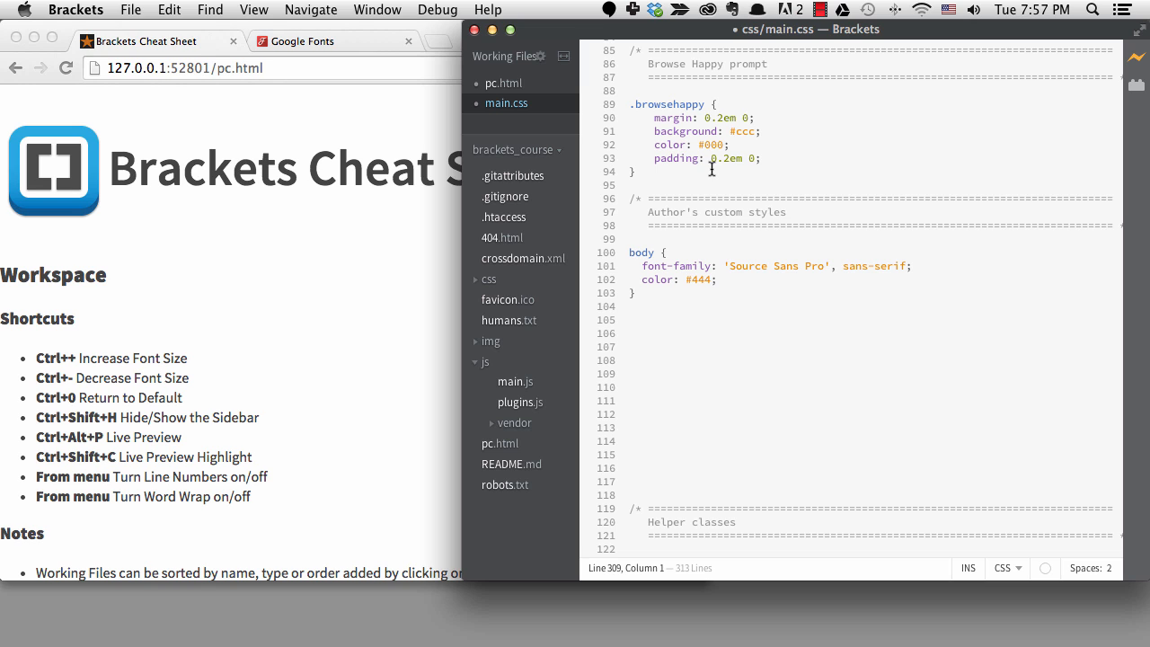
click(631, 198)
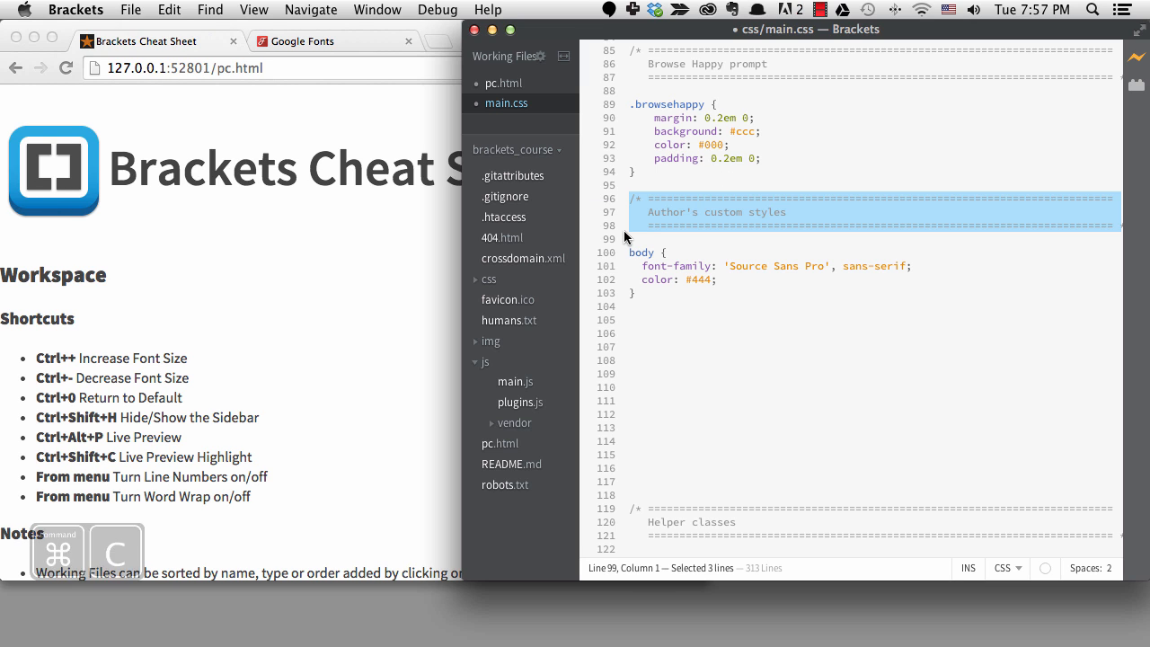
scroll(down, 3)
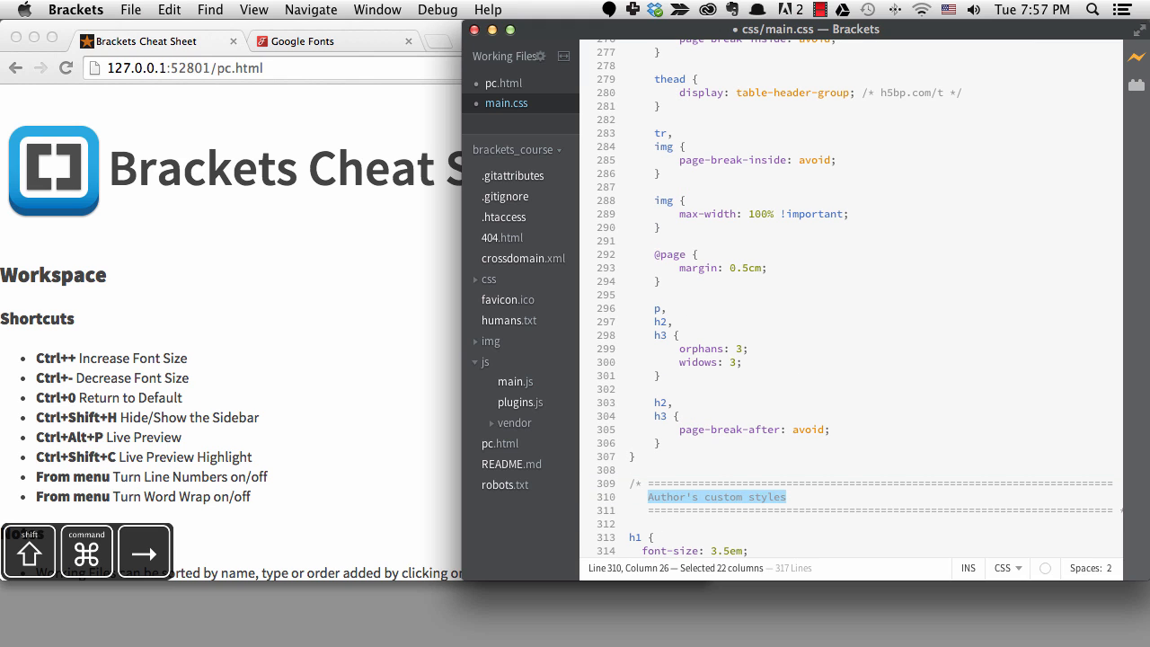
text(Quick Edit Styles - MOVE)
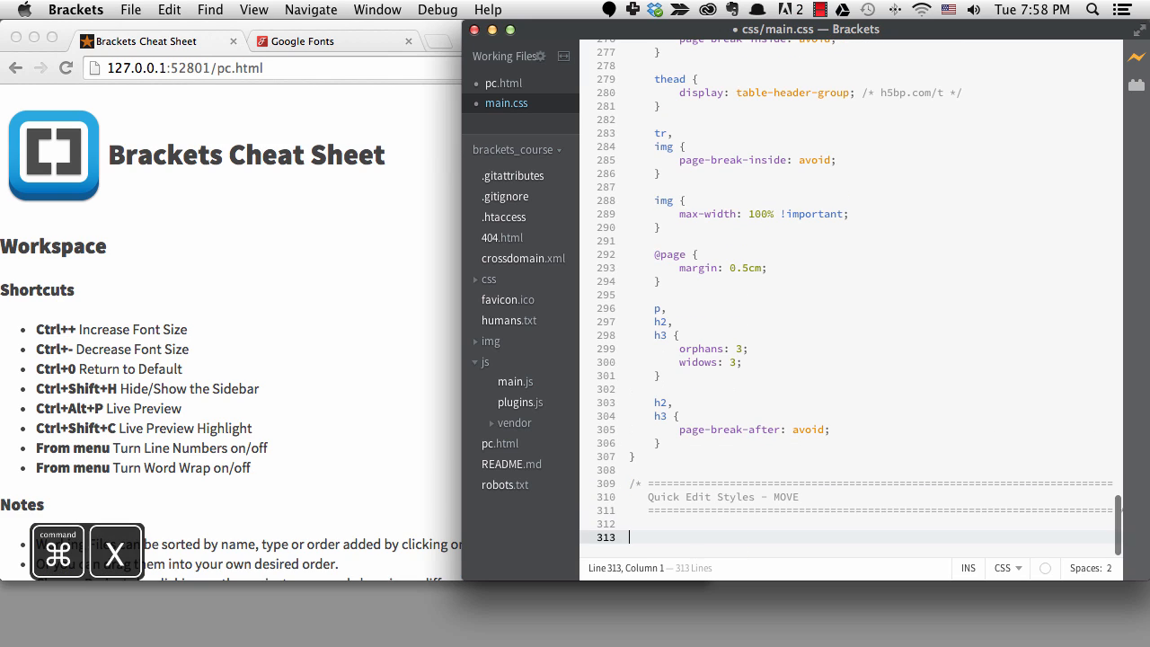
scroll(up, 3)
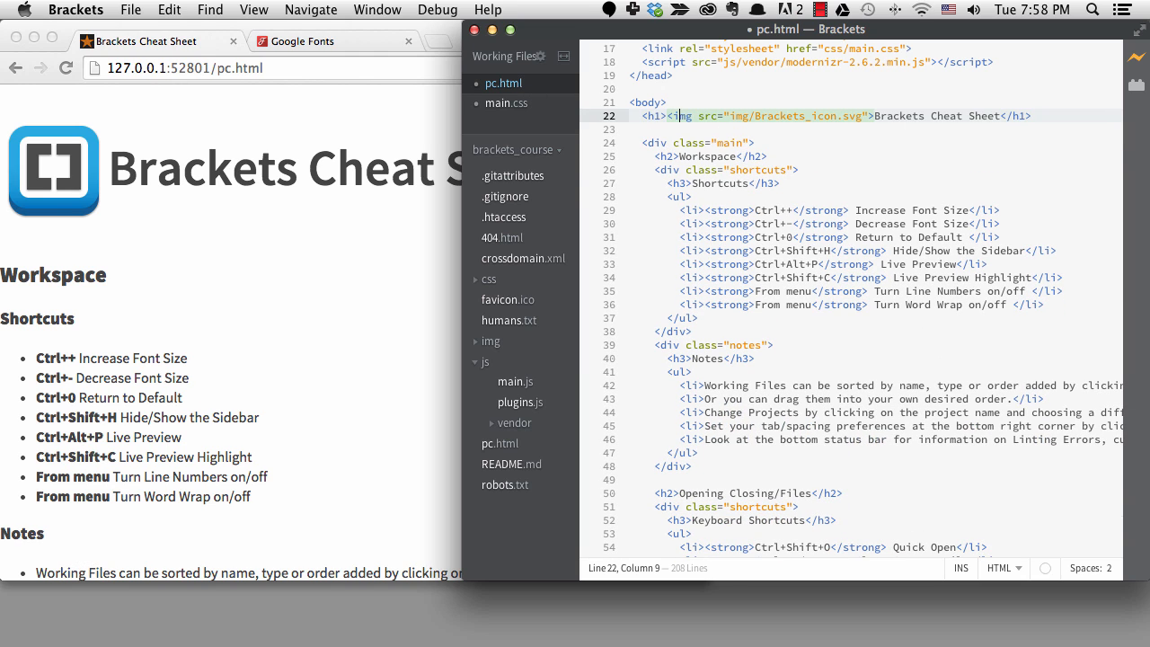
- Add an h1 img { width: 96px; } rule to main.css via the inline editor
key(cmd+e)
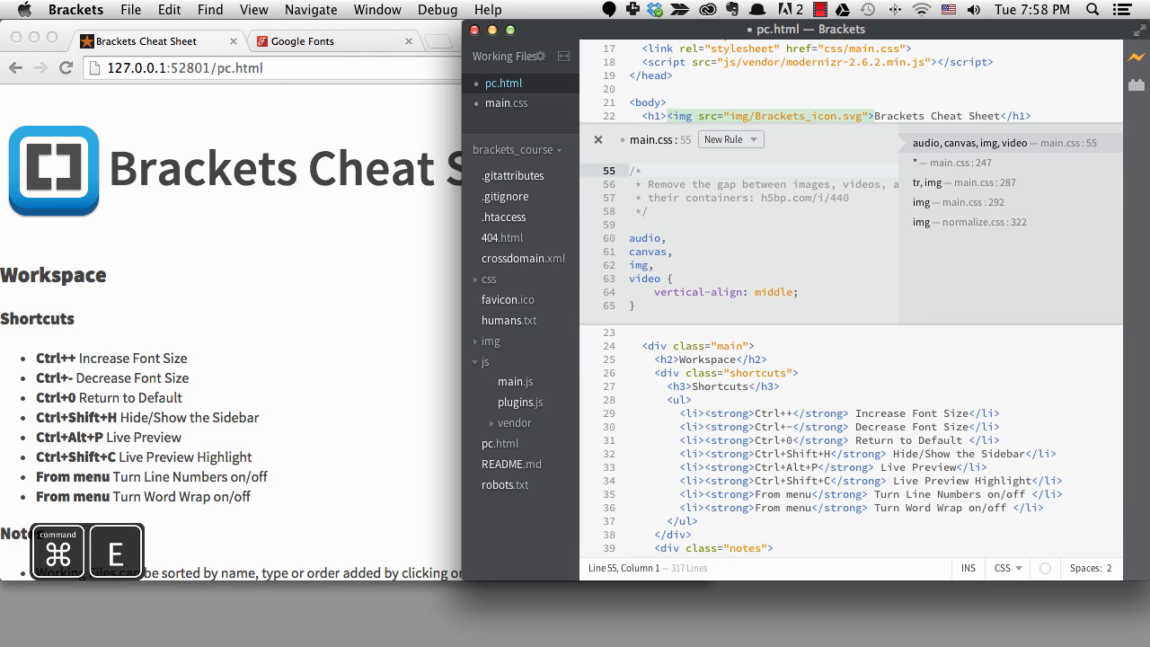
click(730, 139)
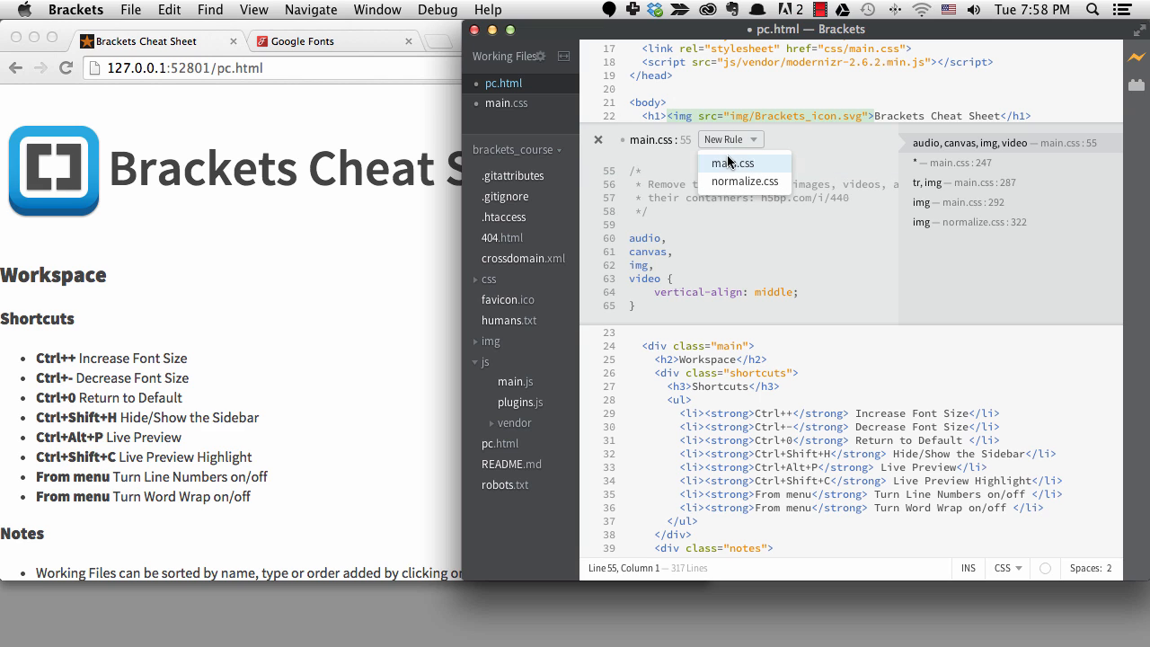
click(731, 163)
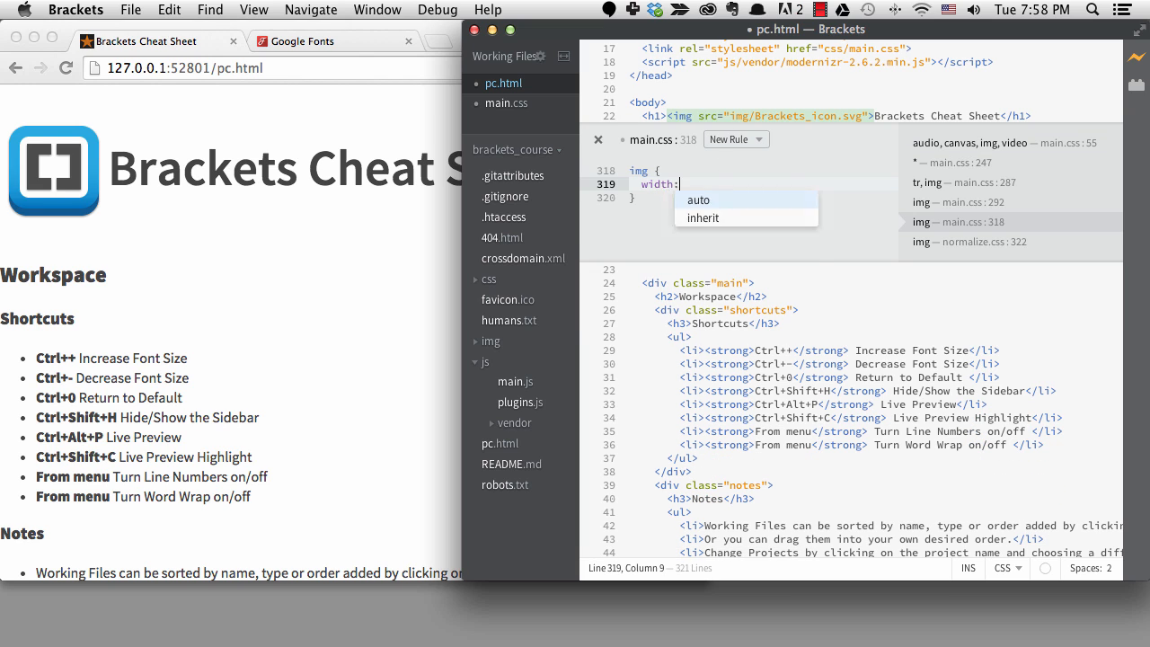
text(96px;)
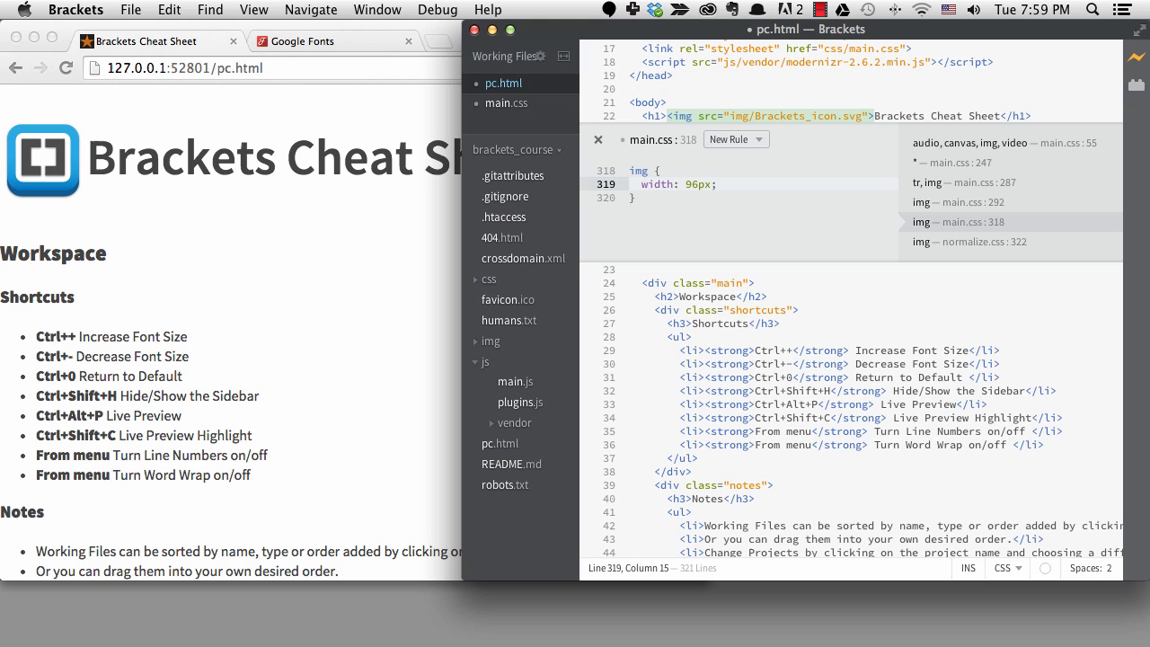
click(660, 185)
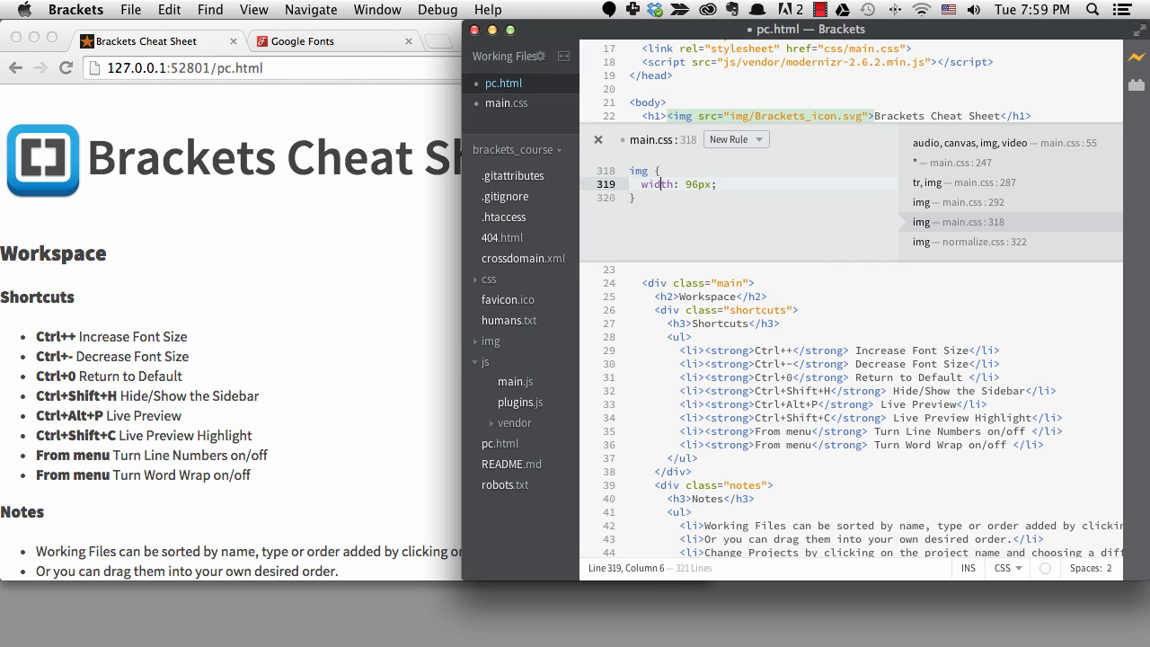
click(638, 170)
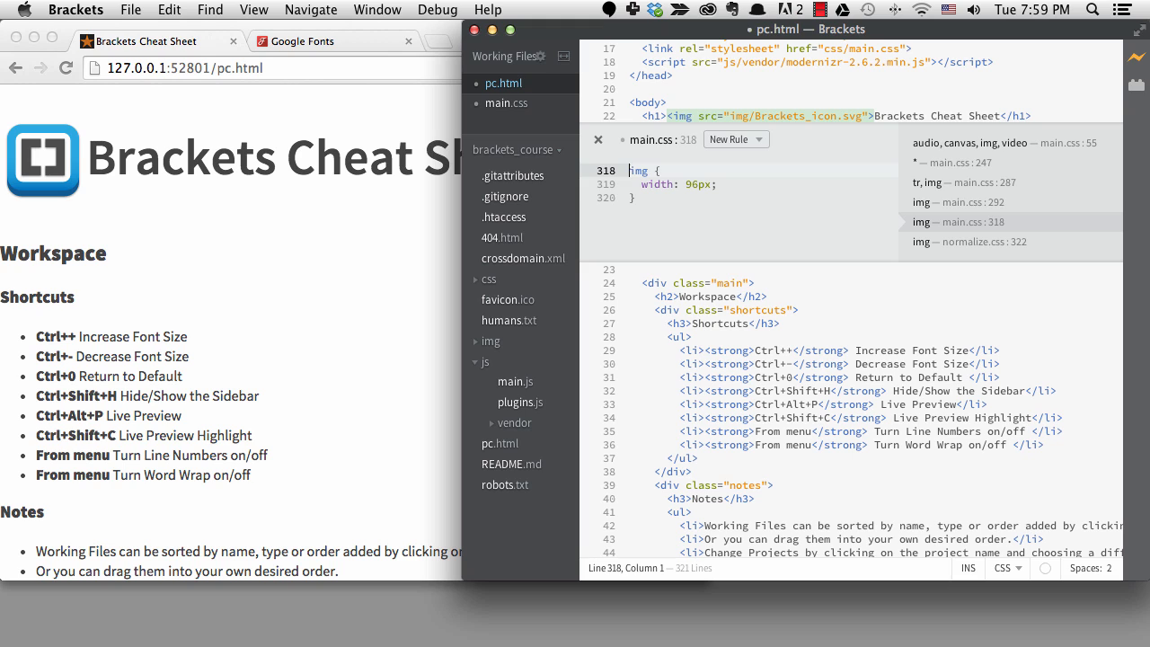
text(h1)
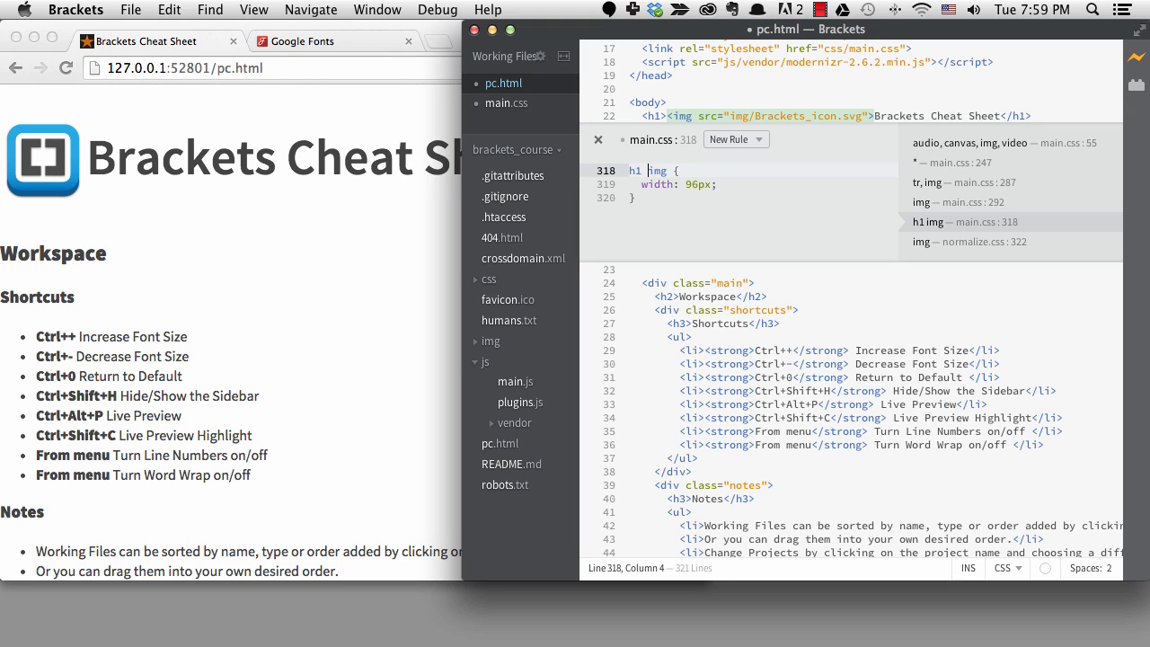
key(escape)
text(font-size: 2)
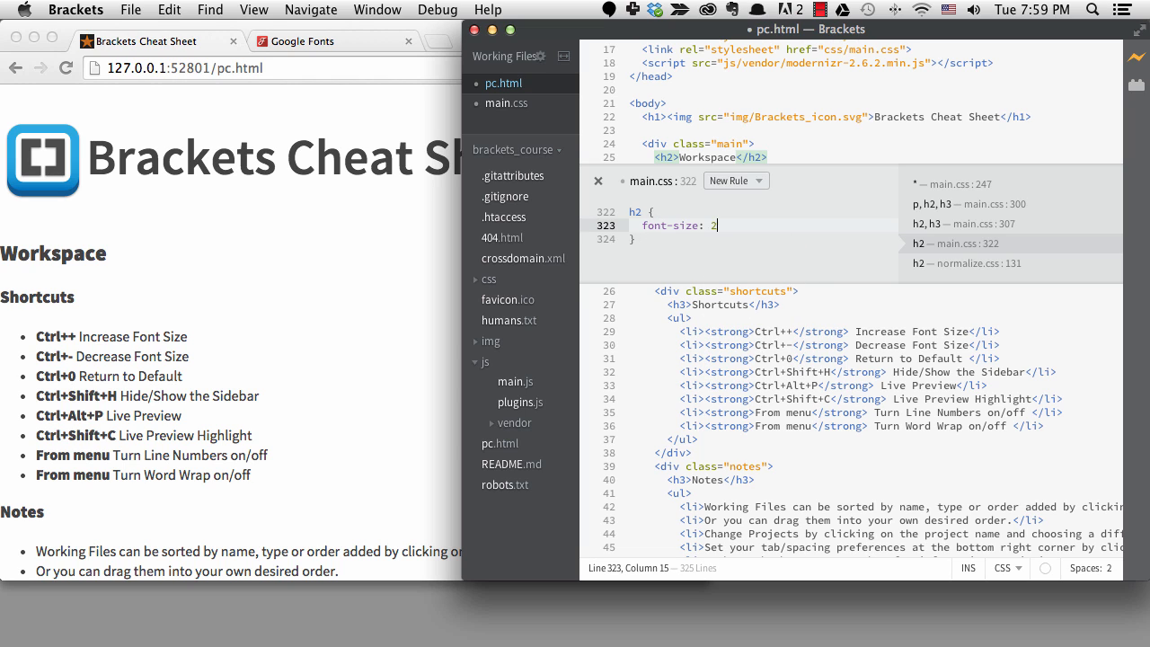
- Set h2 font-size to 2em and add an h3 rule with font-weight 300
text(em;)
text(h)
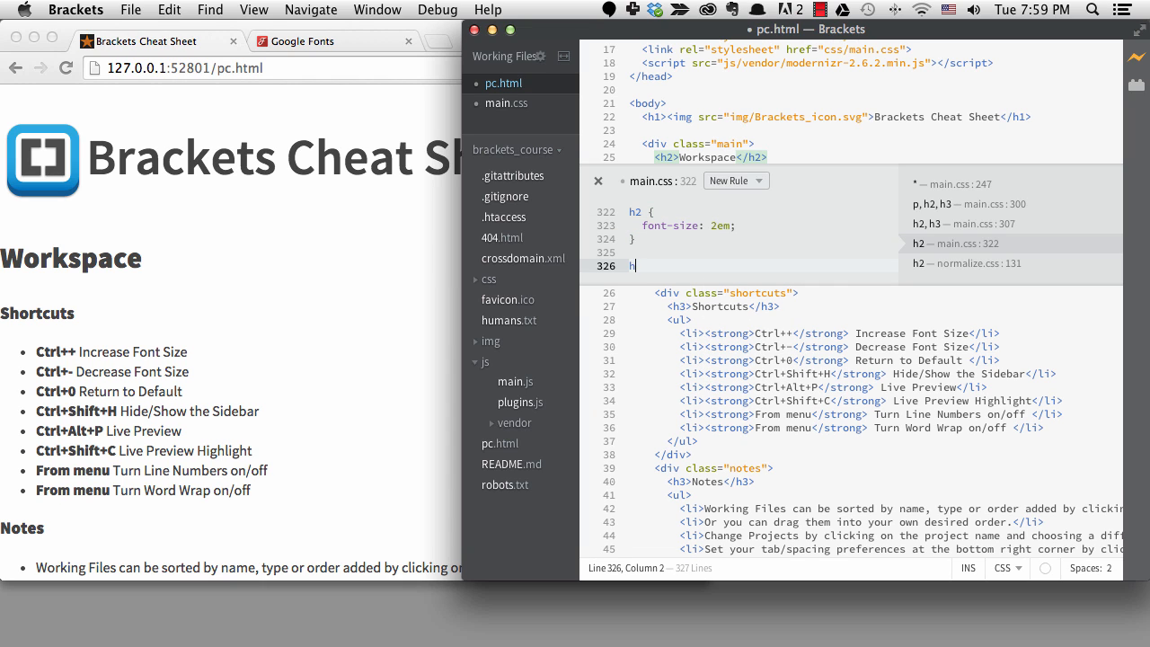
text(3 {)
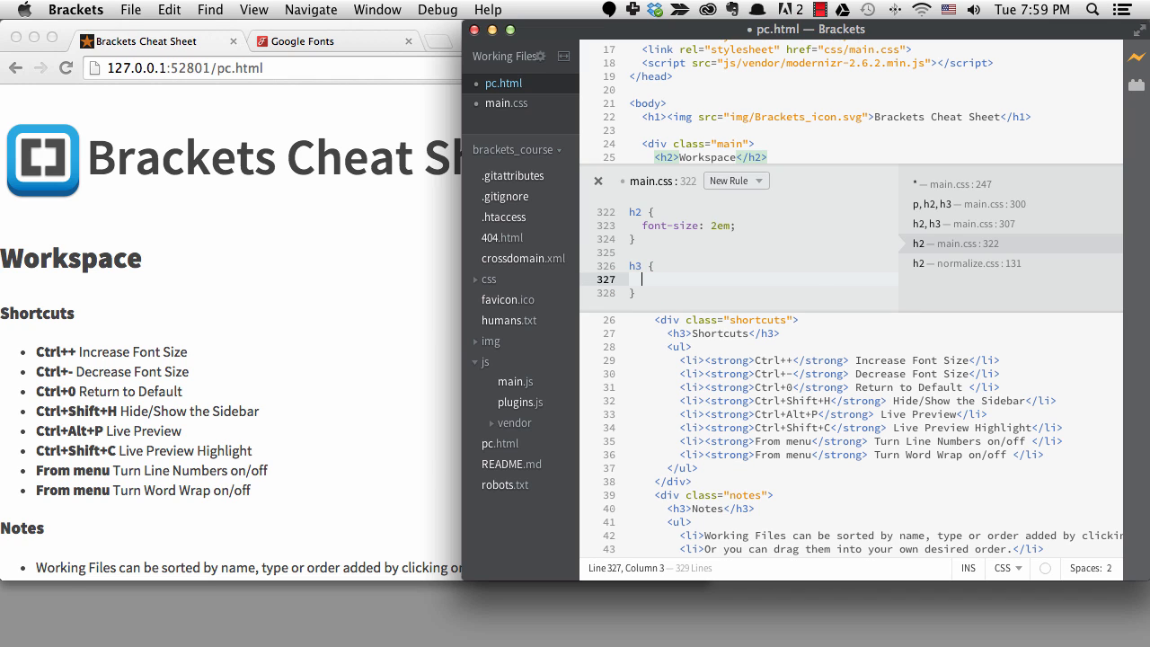
text(font-weight: 300;)
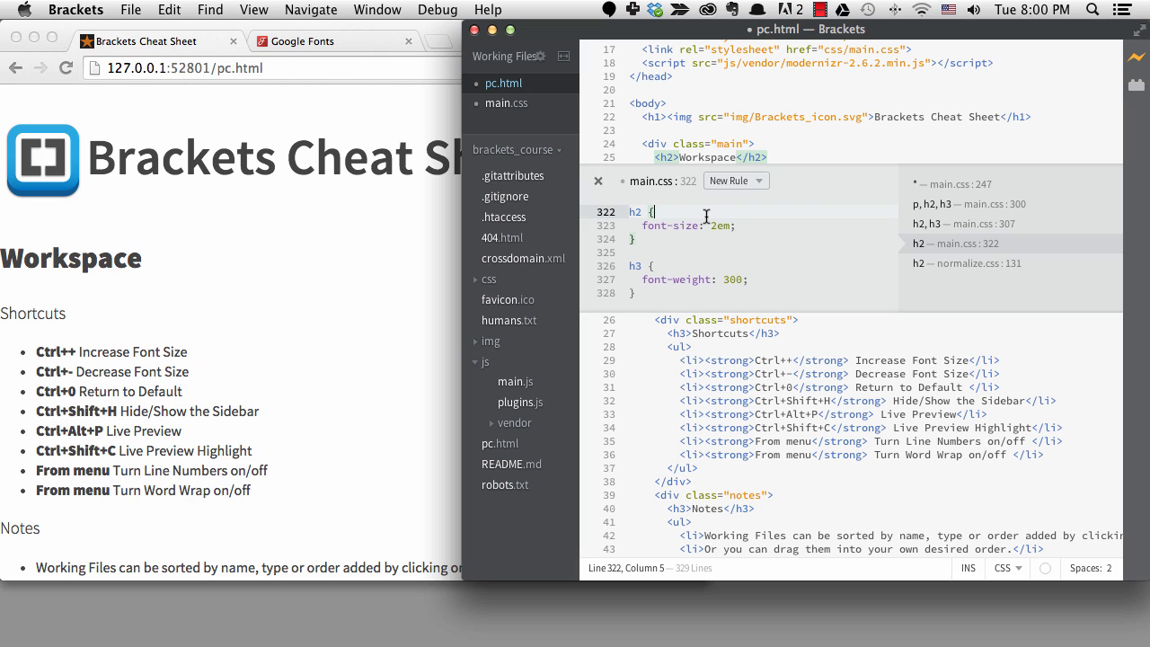
click(712, 224)
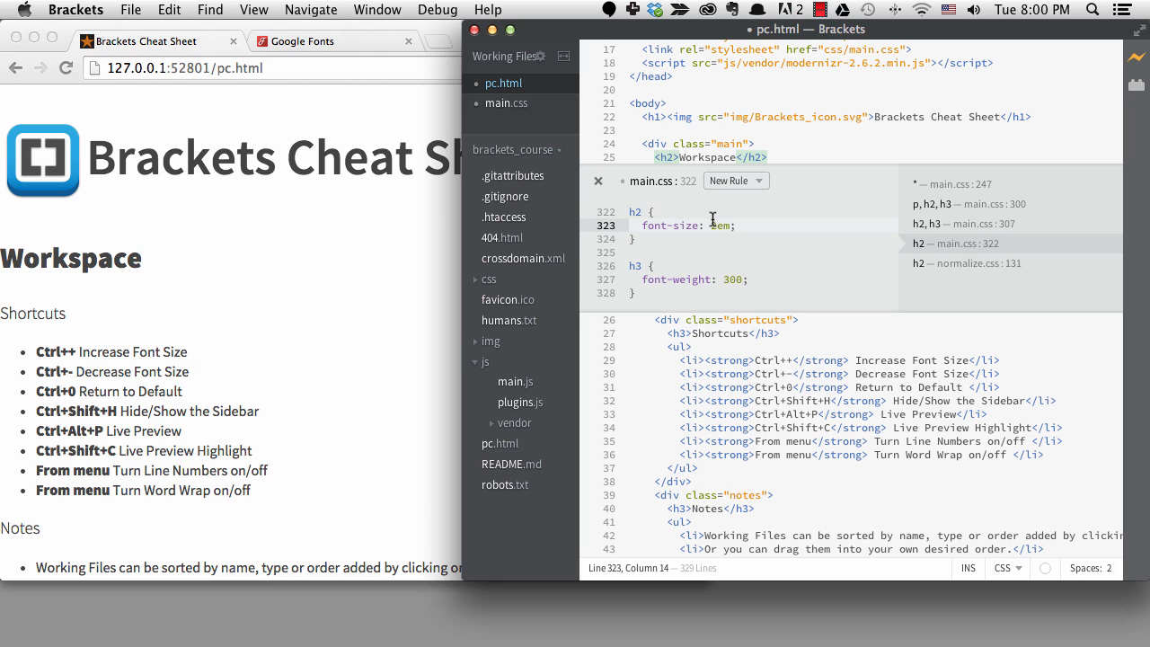
key(escape)
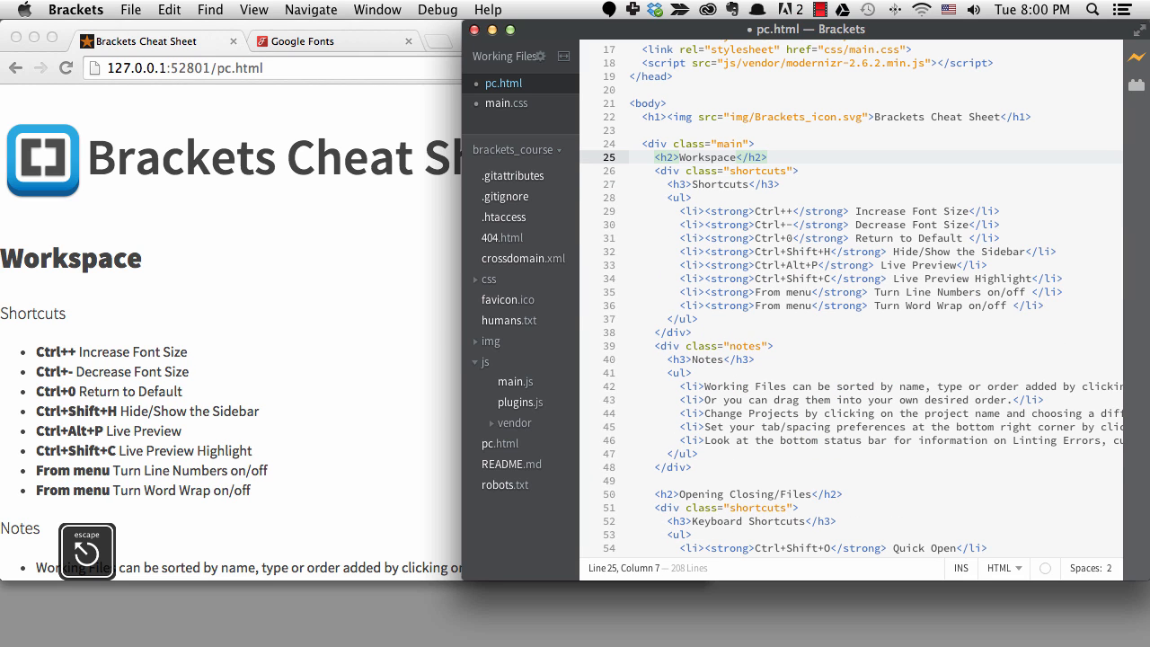
- Give the body rule width: 95% and max-width: 1000px via the inline CSS editor
click(662, 103)
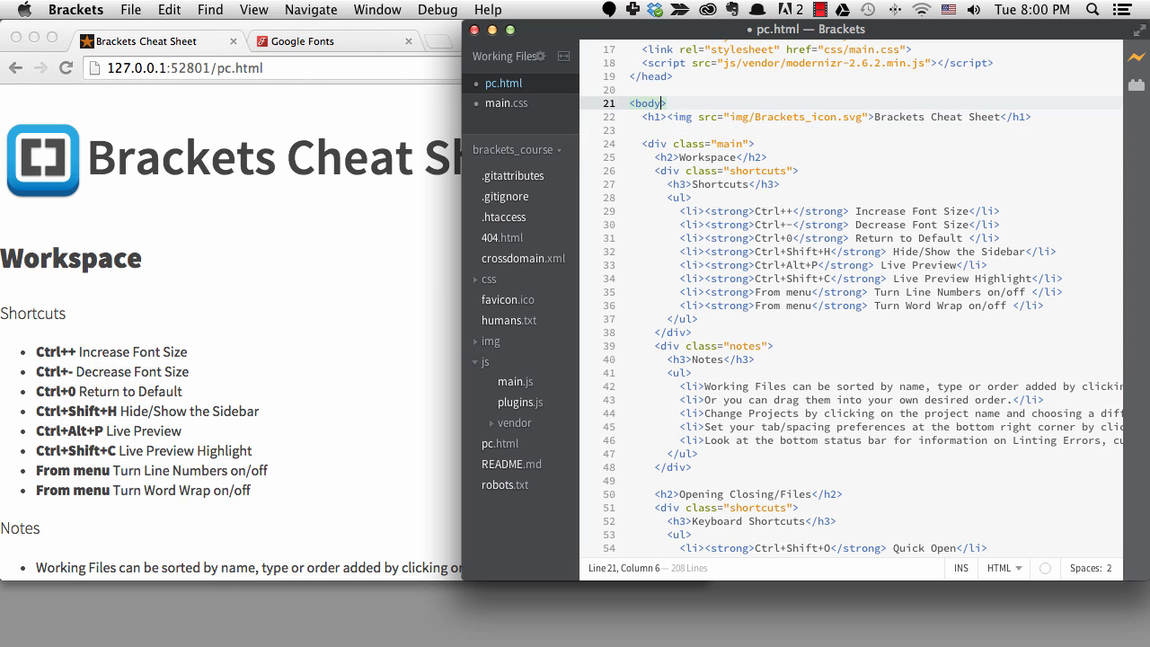
key(cmd+e)
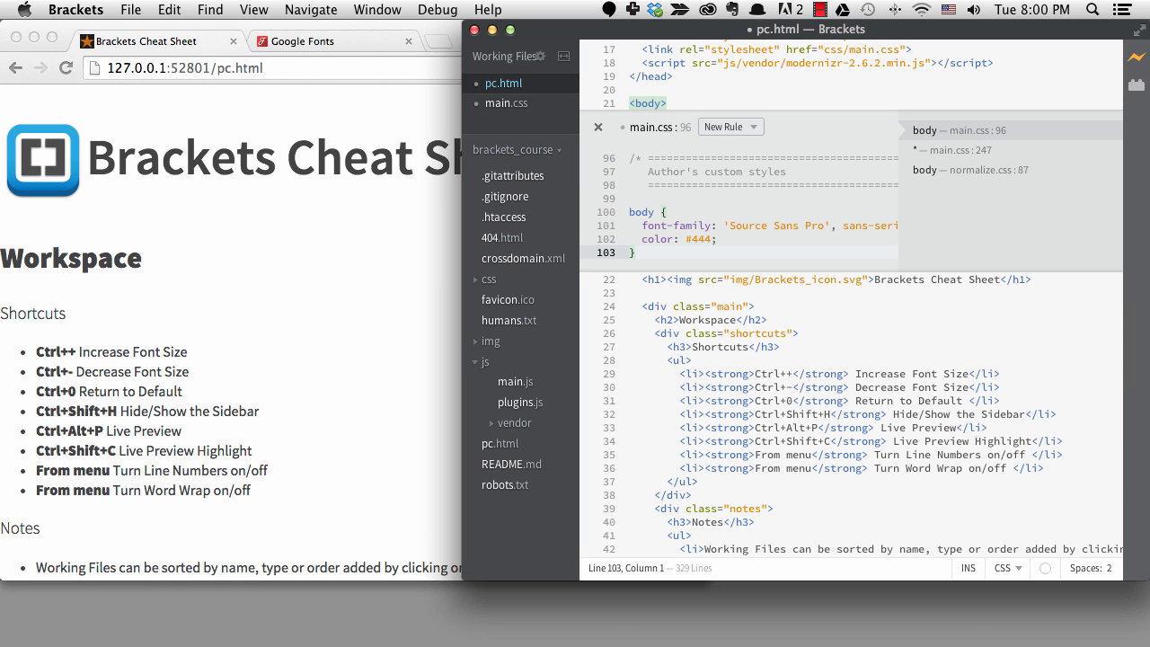
text(width:)
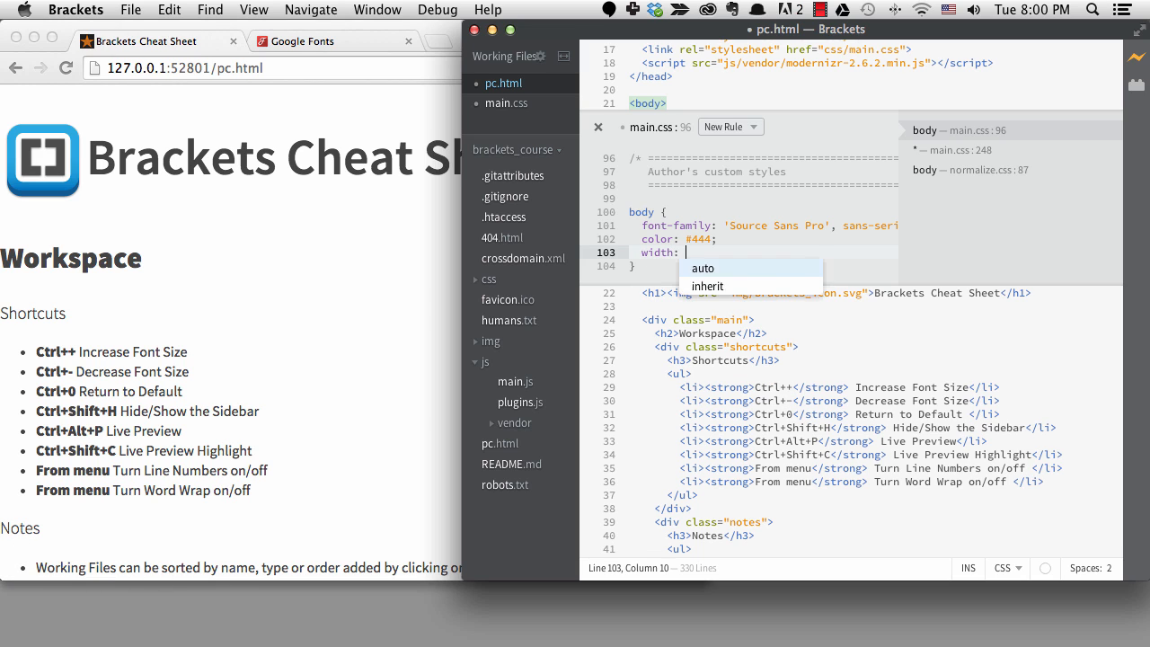
text(95%;)
text(margin: auto;)
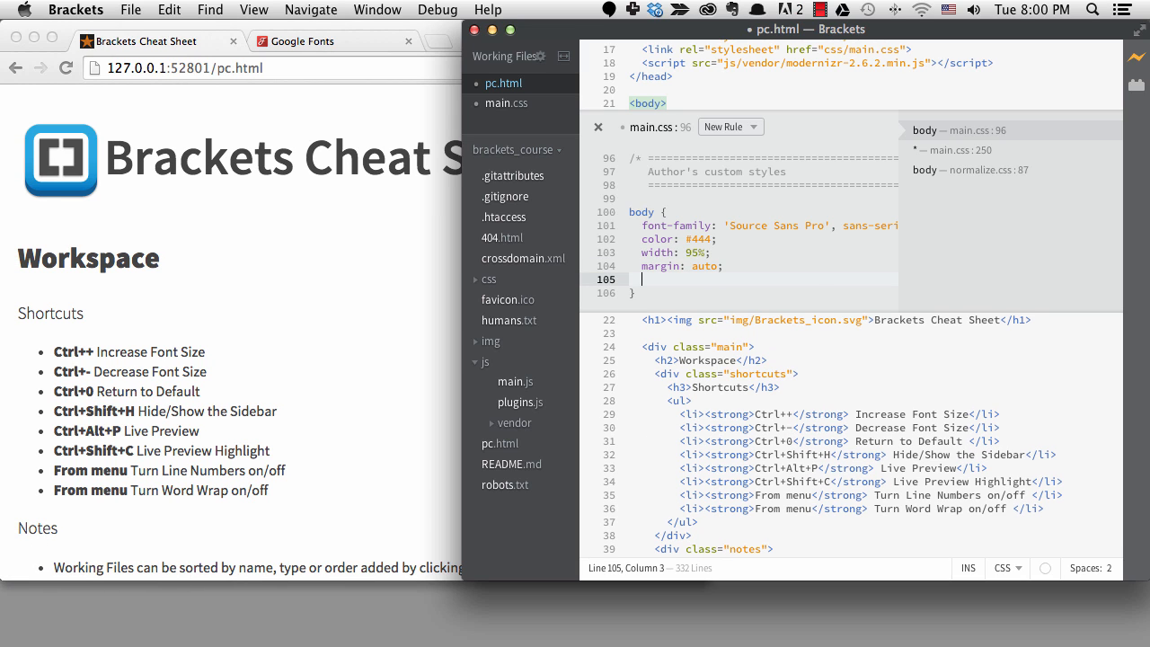
text(max-width:)
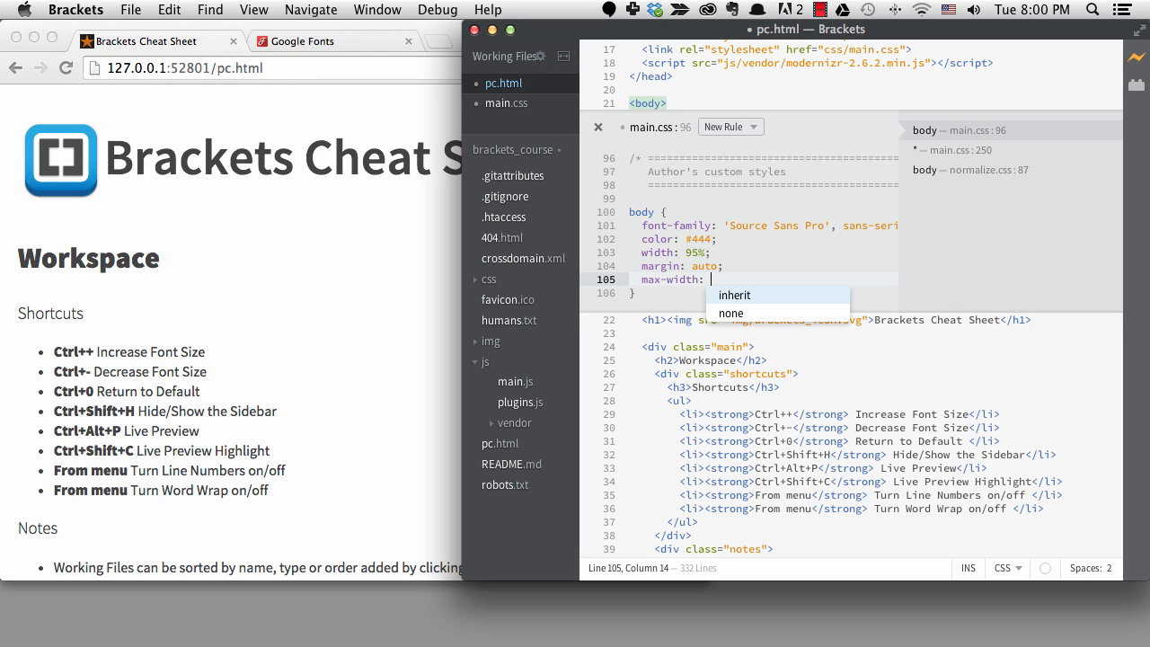
text(1000px;)
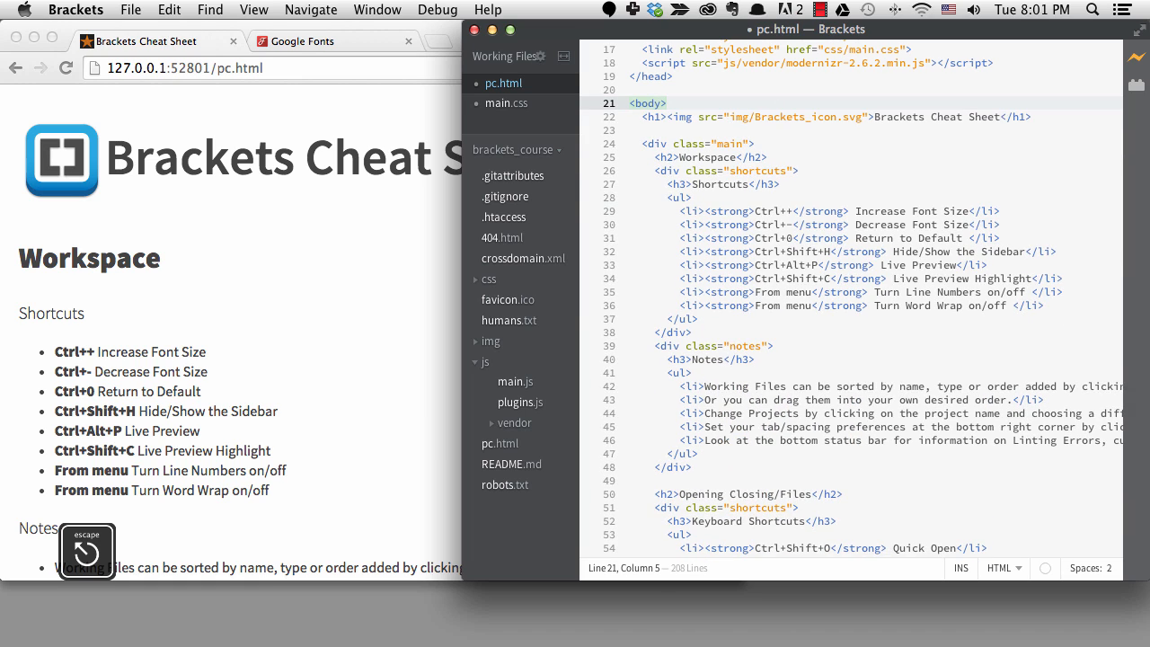
- Scroll to the end of pc.html and select the analytics comment and script lines
scroll(down, 3)
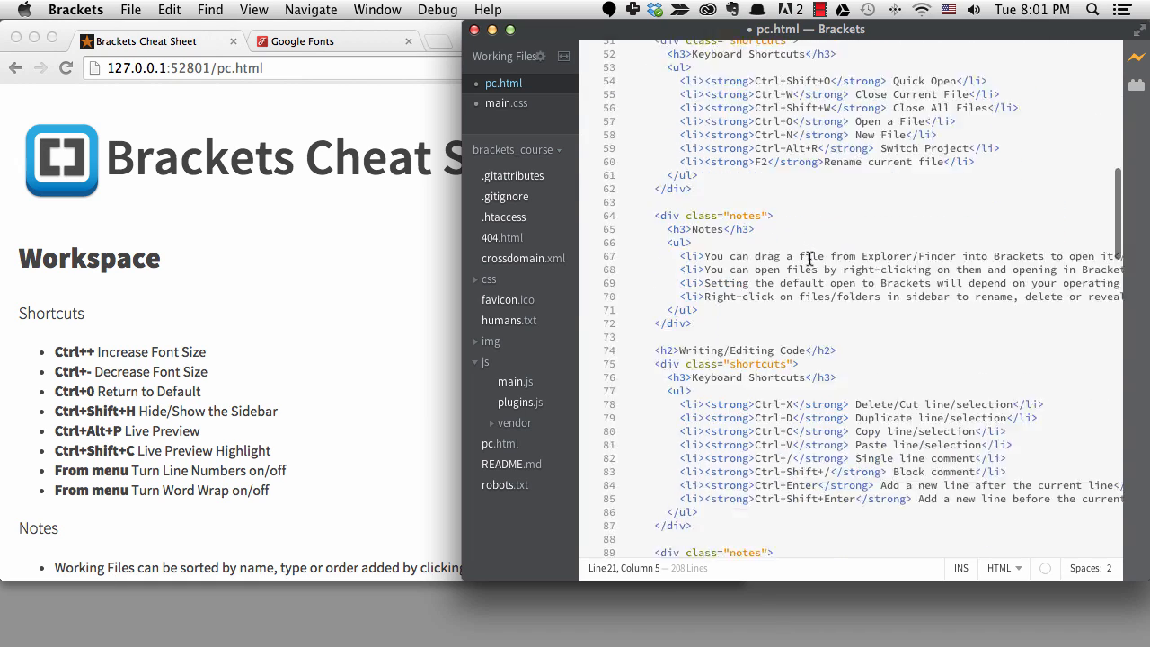
scroll(down, 3)
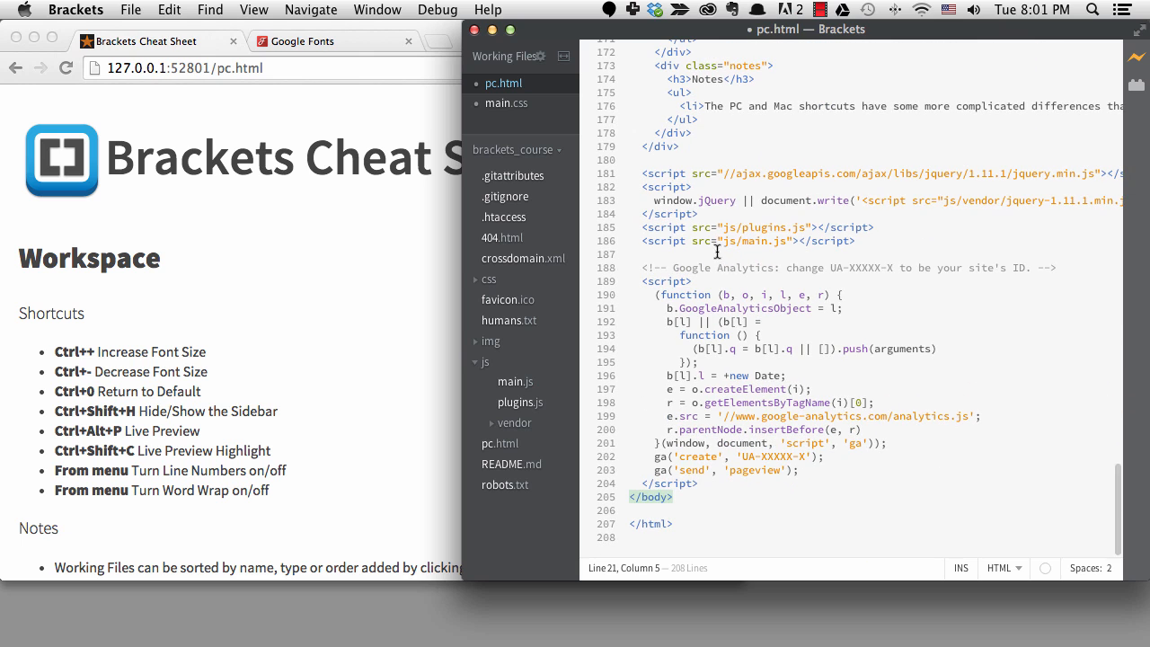
key(ctrl+l)
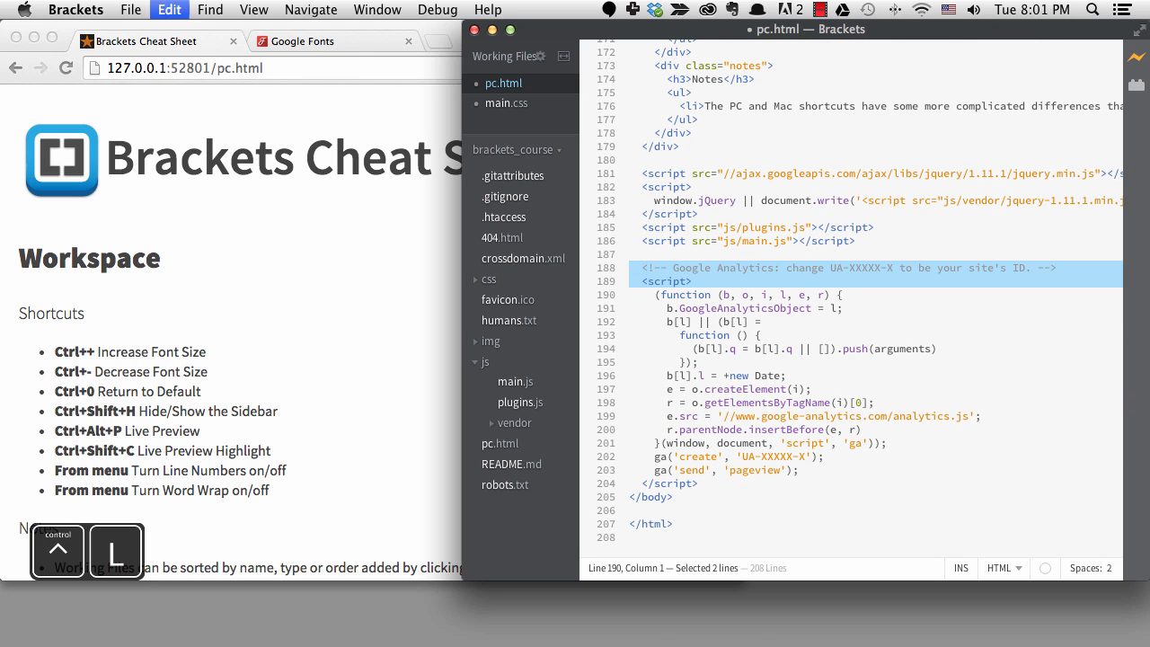